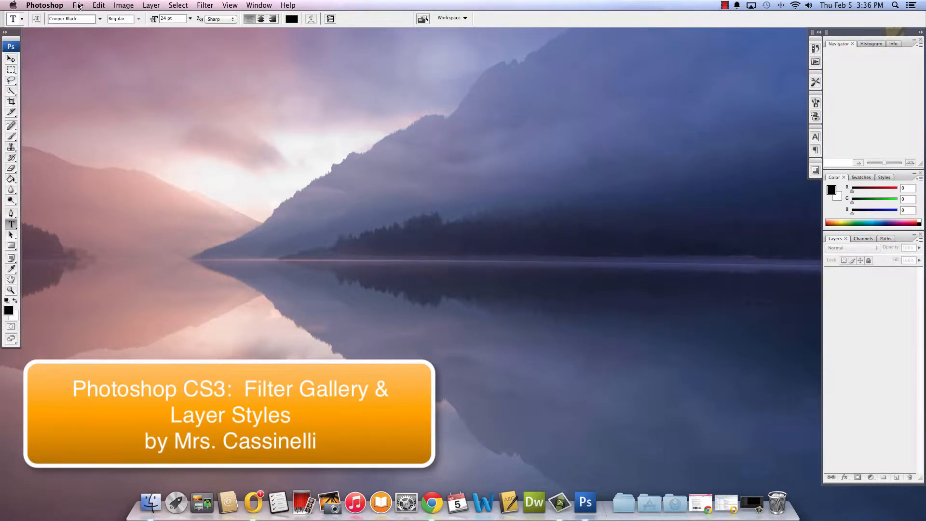
Create a new white 7 x 5 inch, 72 ppi document named 'image' and enlarge its window.
click(77, 5)
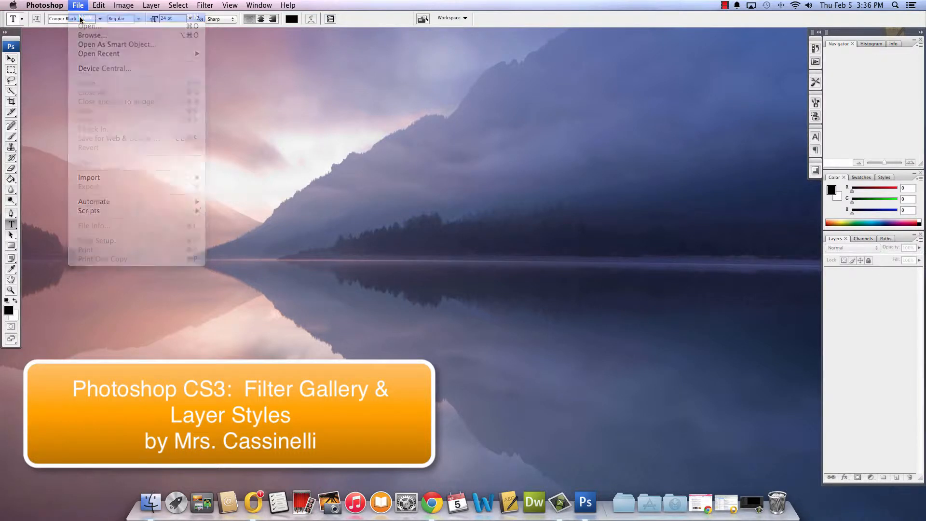
click(87, 26)
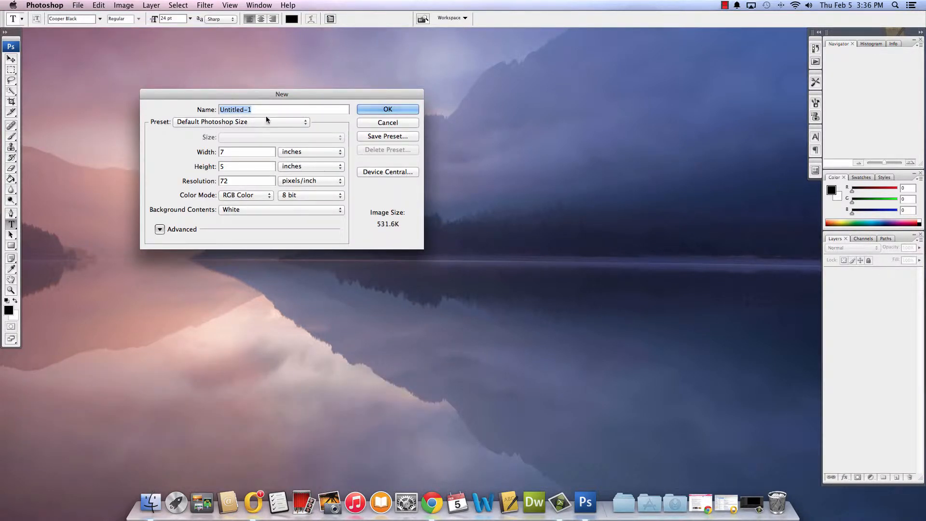
mouse_move(266, 122)
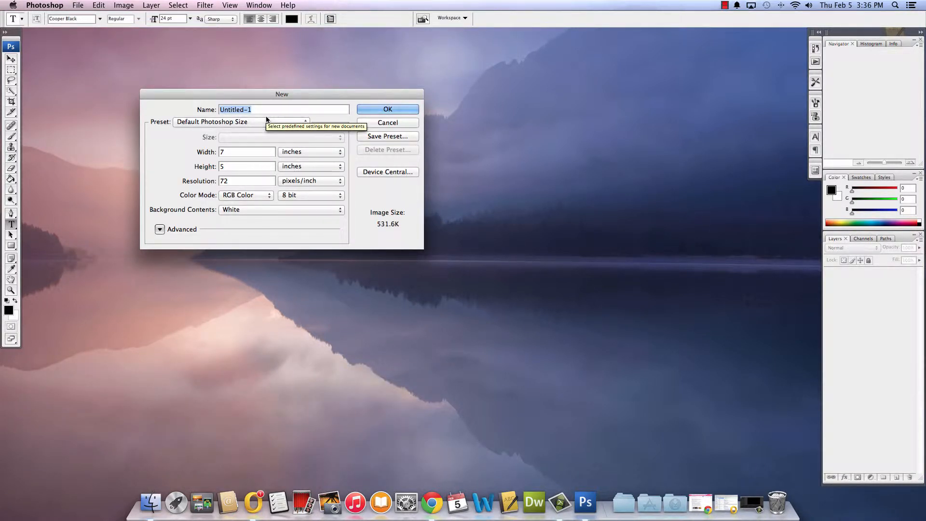
text(image)
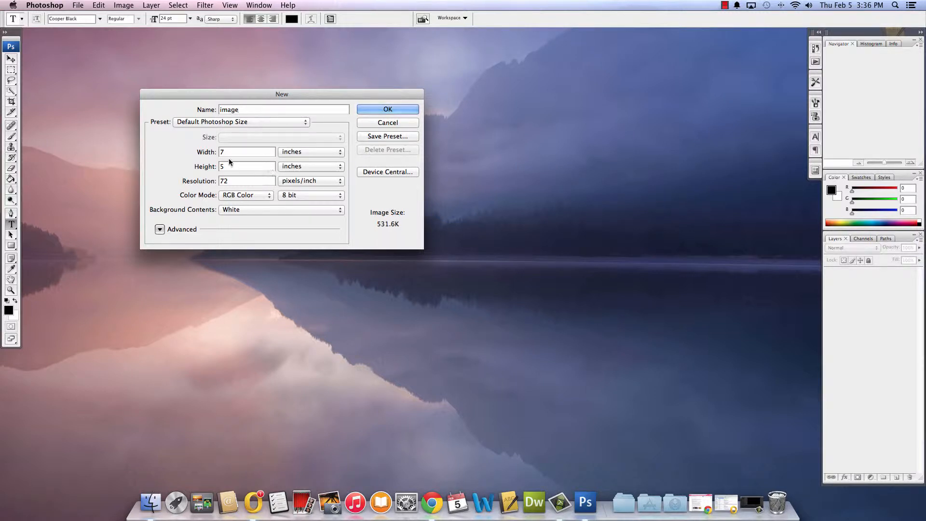
click(388, 109)
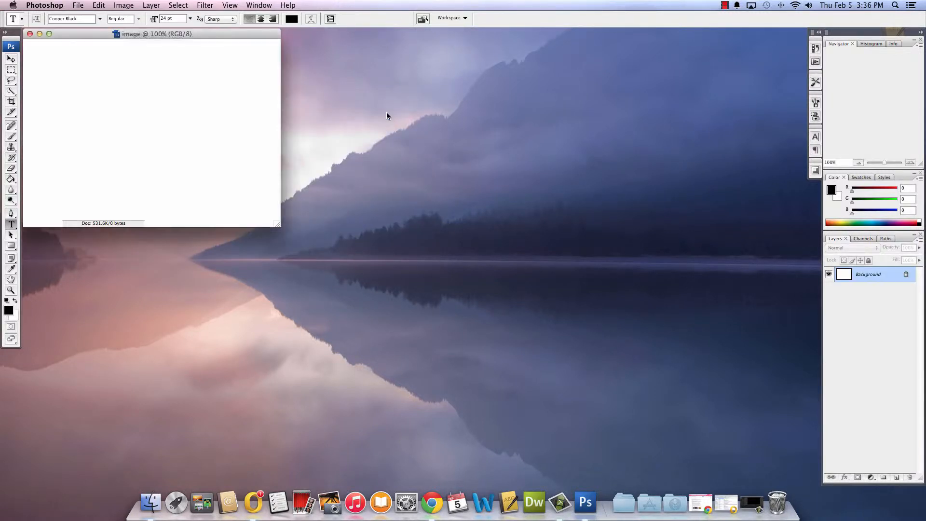
drag(156, 34, 334, 94)
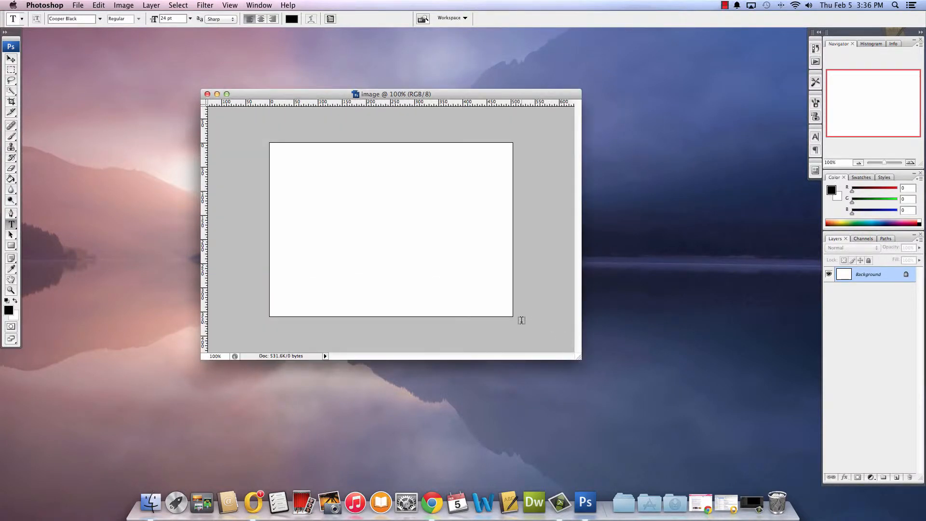
Place beach_sunset-wide.jpg into the document as its own layer.
click(77, 6)
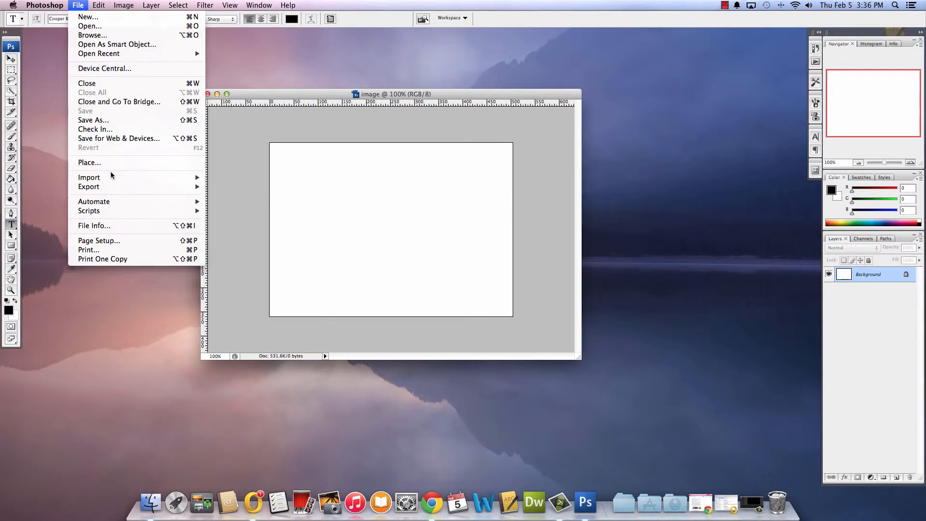
click(88, 162)
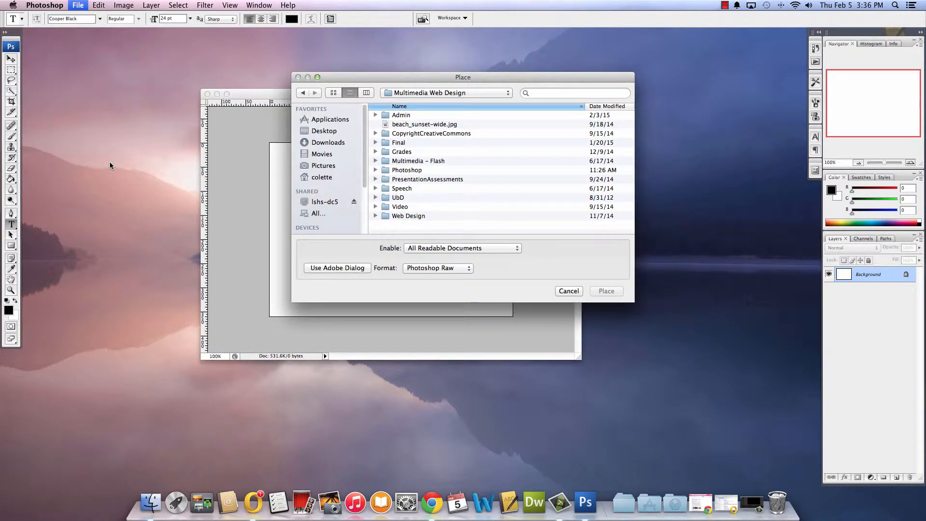
click(425, 124)
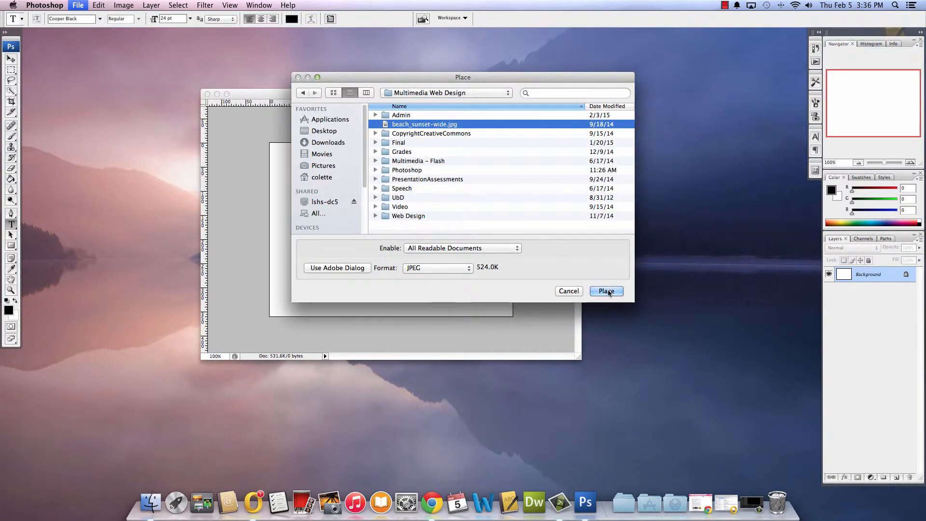
click(606, 290)
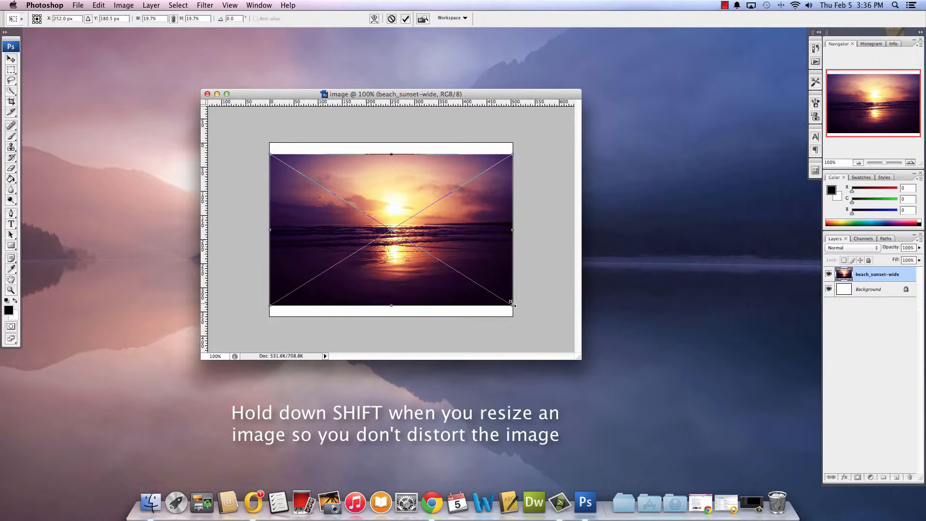
Scale the sunset photo proportionally to cover the canvas and commit, keeping its layer selected.
drag(511, 304, 546, 322)
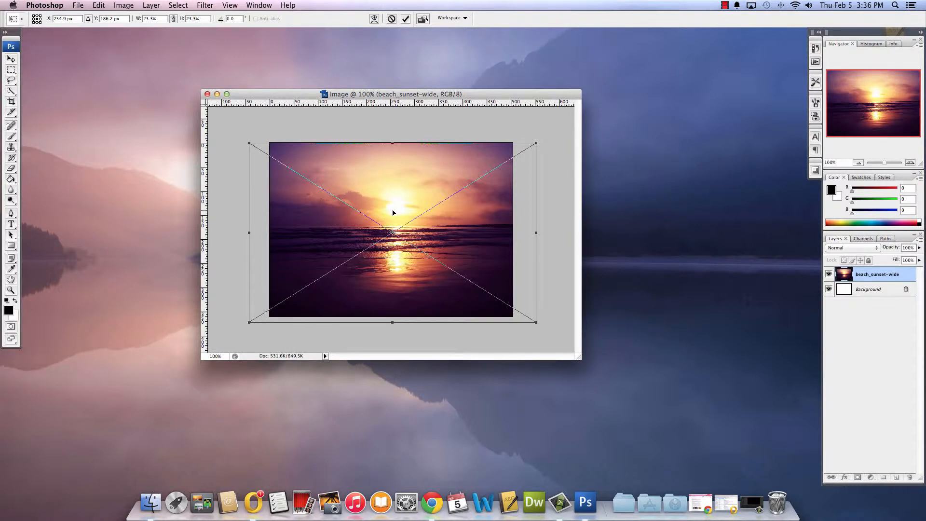
click(406, 18)
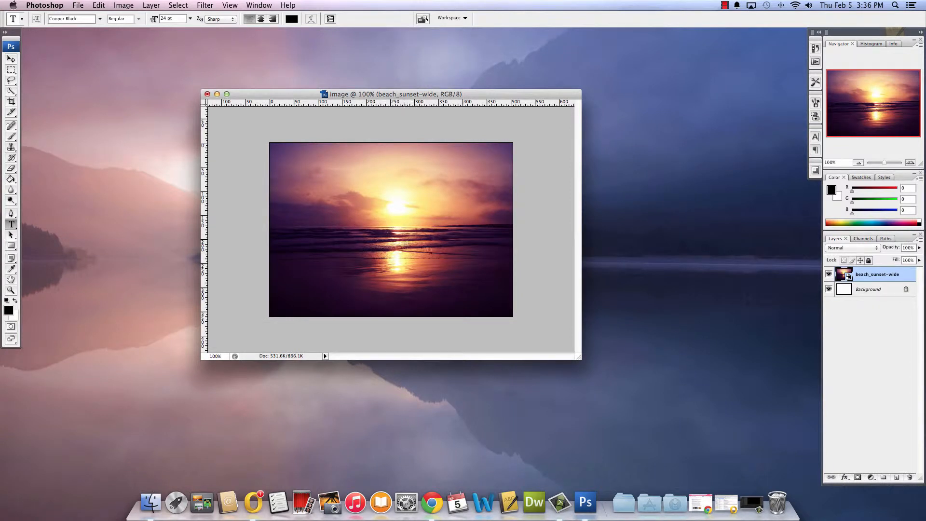
click(869, 288)
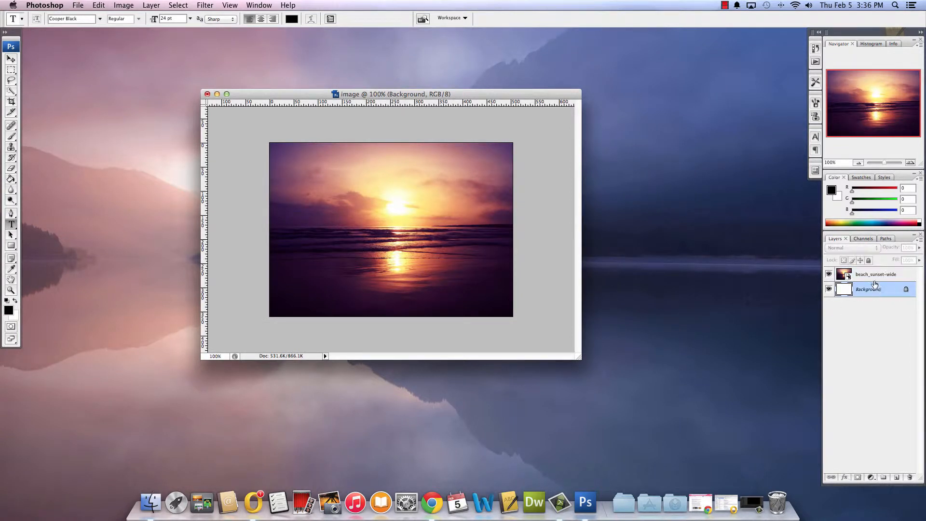
click(877, 273)
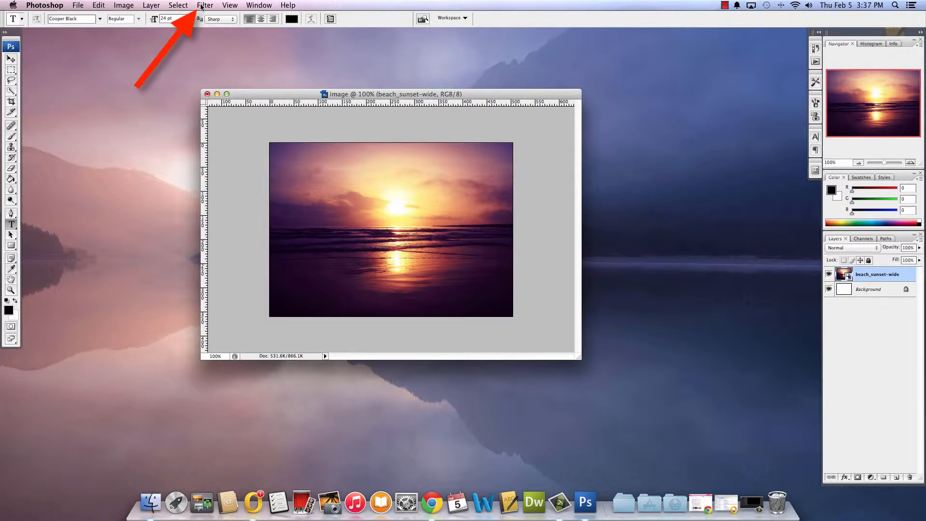
In the Filter Gallery, preview Film Grain and Rough Pastels, then settle on Texture > Patchwork.
click(204, 5)
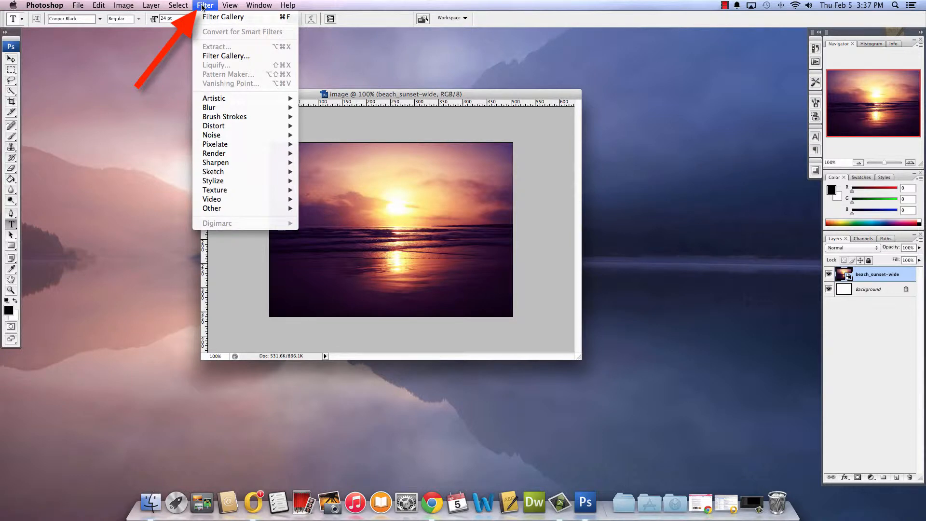
click(226, 56)
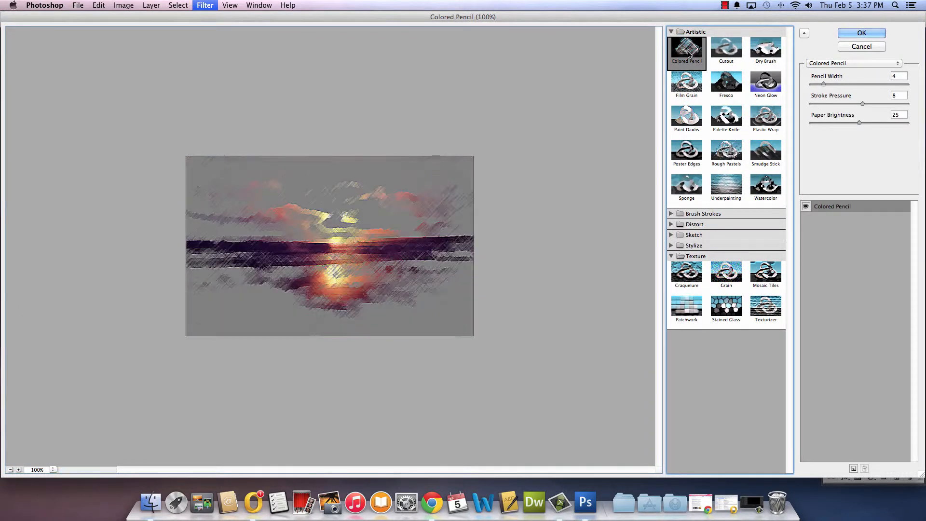
click(686, 84)
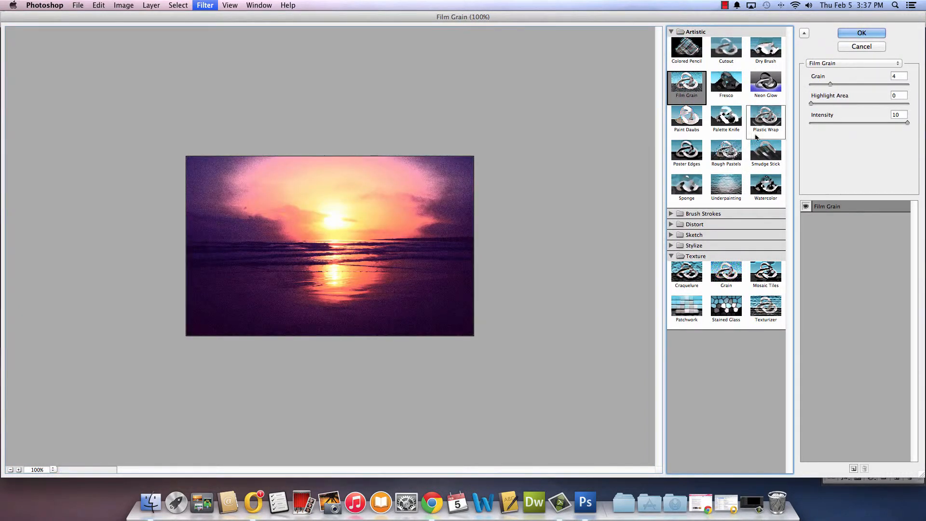
click(726, 154)
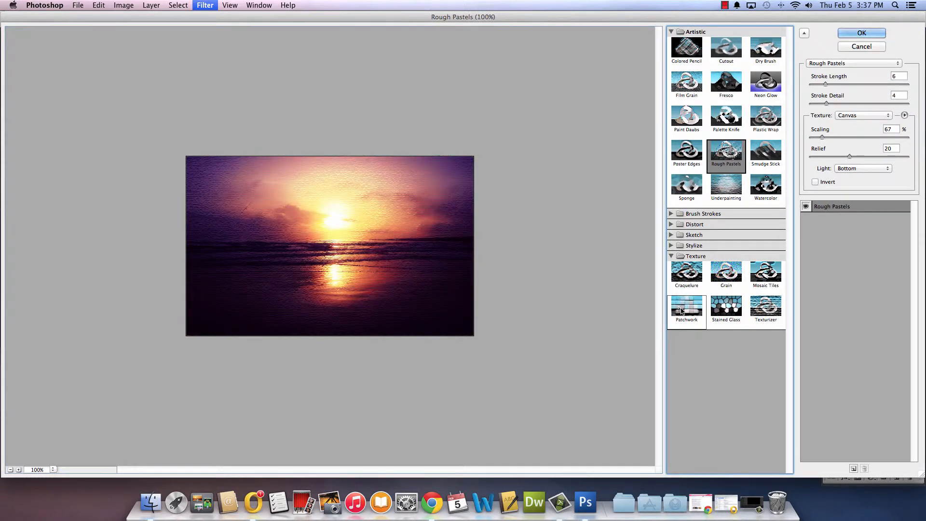
click(686, 307)
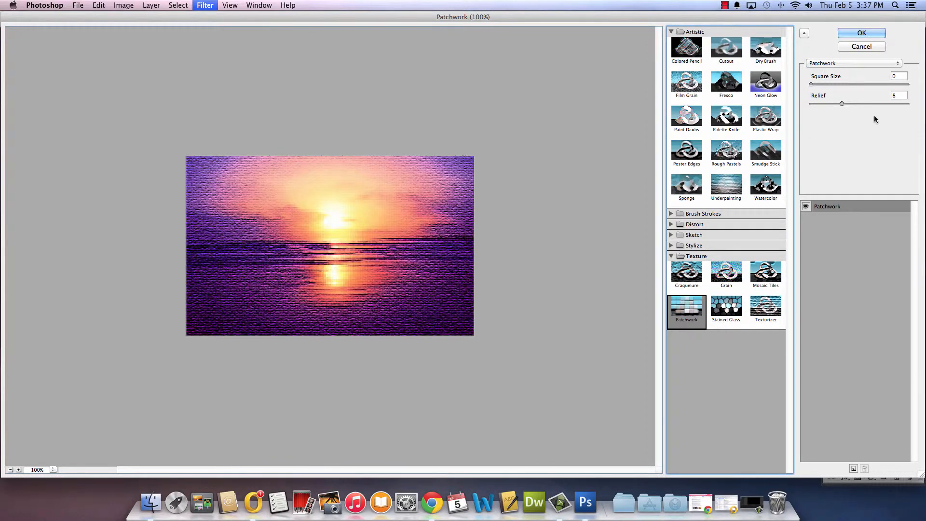
Apply the Patchwork filter with Square Size 0 and Relief 11 to the sunset photo.
drag(811, 84, 828, 84)
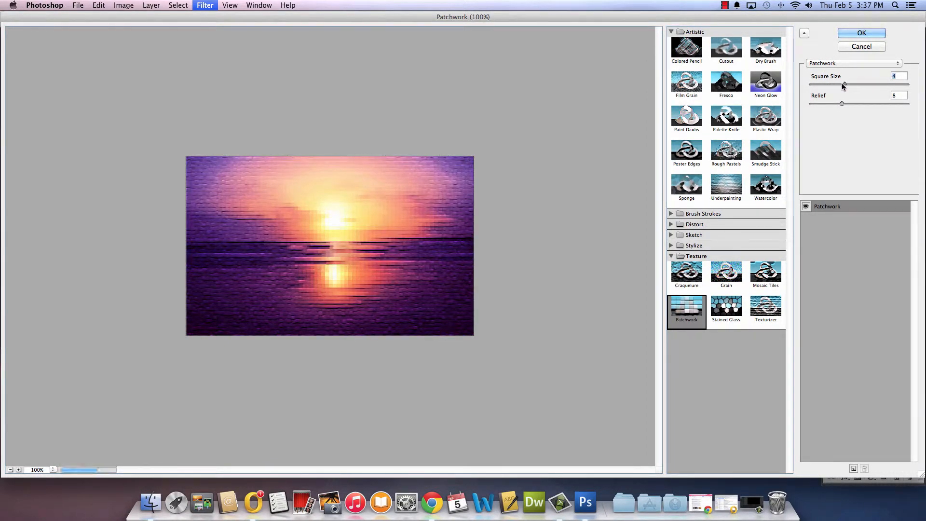
drag(843, 86, 833, 86)
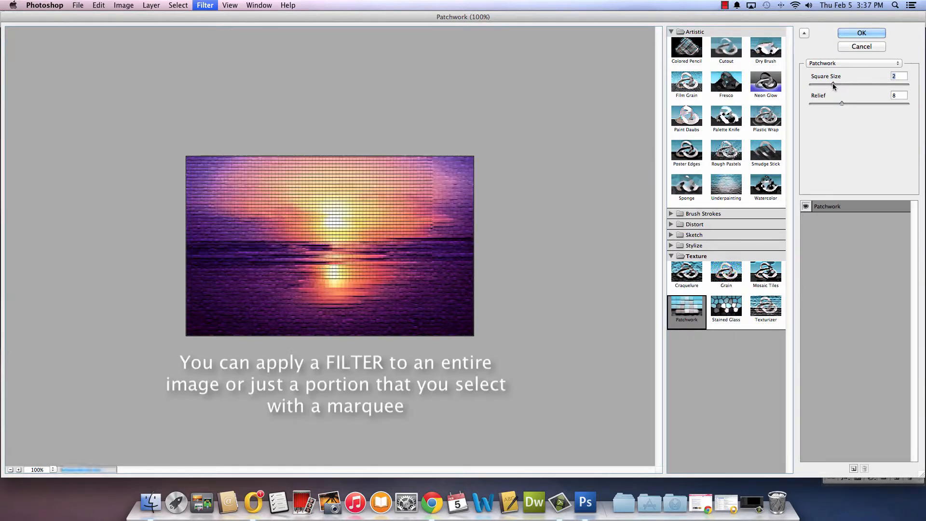
drag(836, 84, 810, 85)
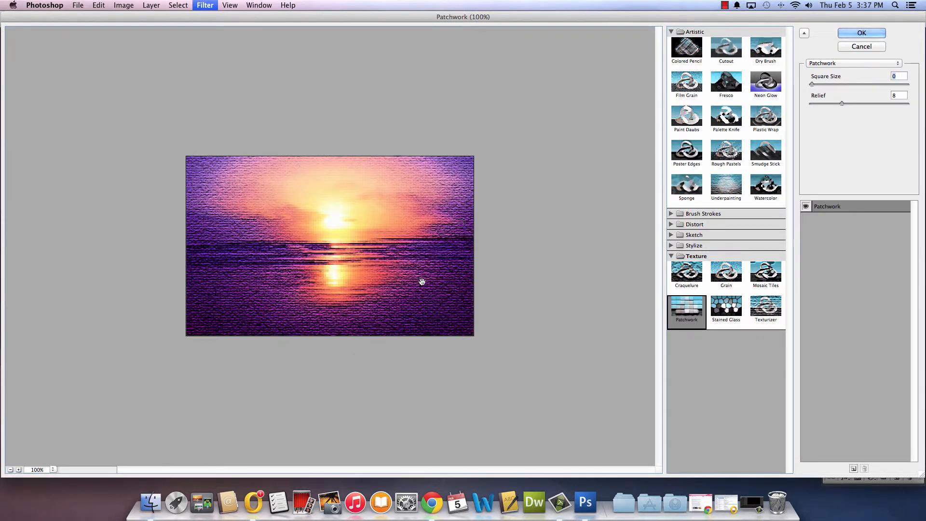
mouse_move(332, 225)
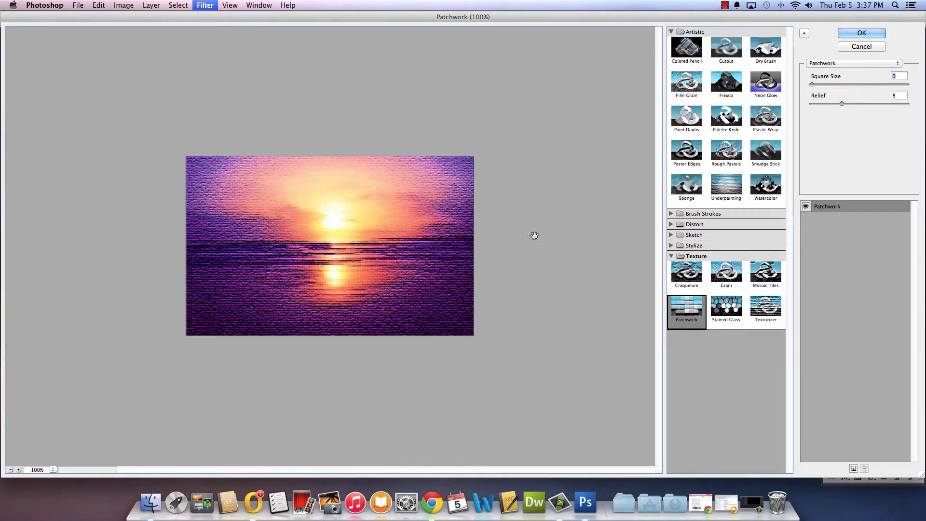
drag(841, 103, 837, 103)
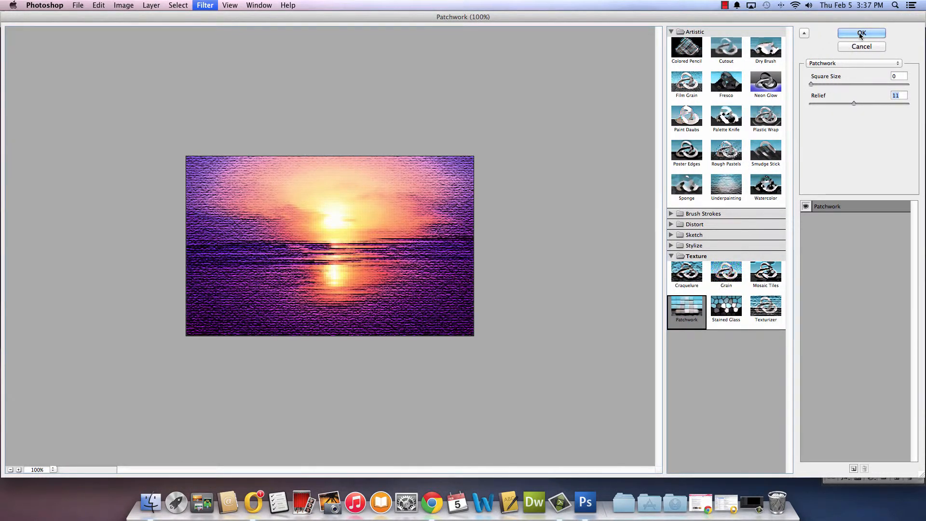
click(862, 33)
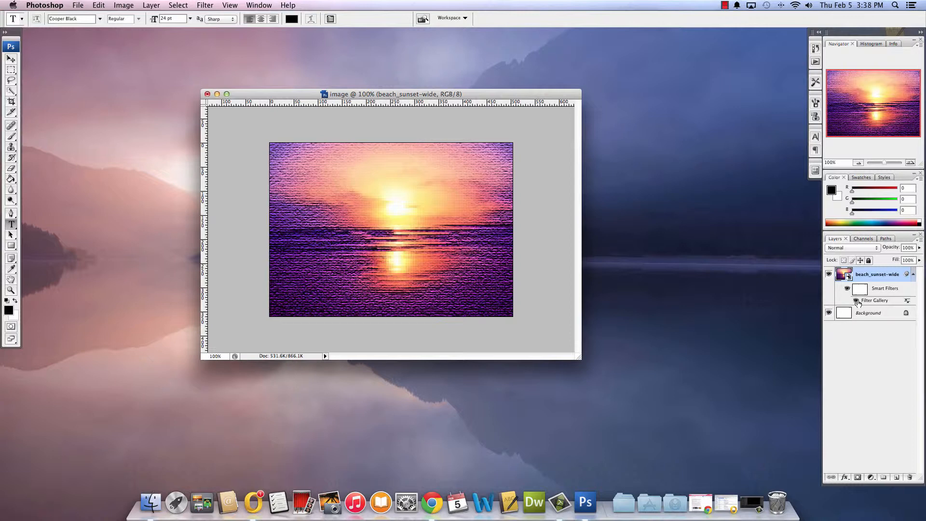
click(847, 300)
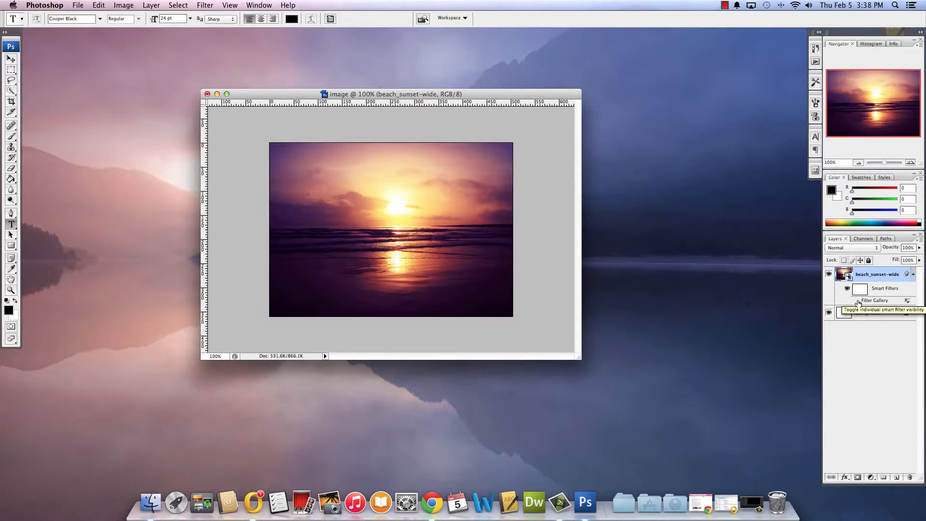
click(856, 300)
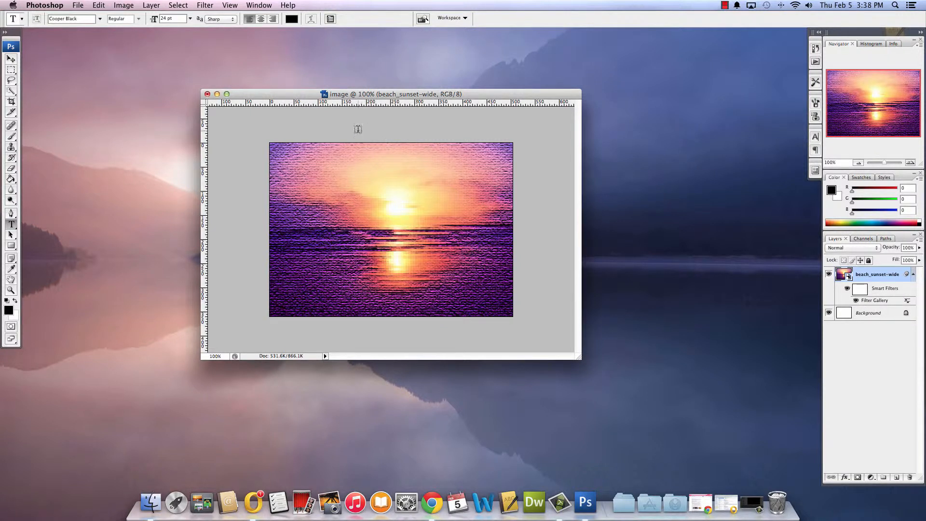
With the Type tool, add 'In God, all things are possible — Matthew 19:26' at the lower left and select it.
click(11, 59)
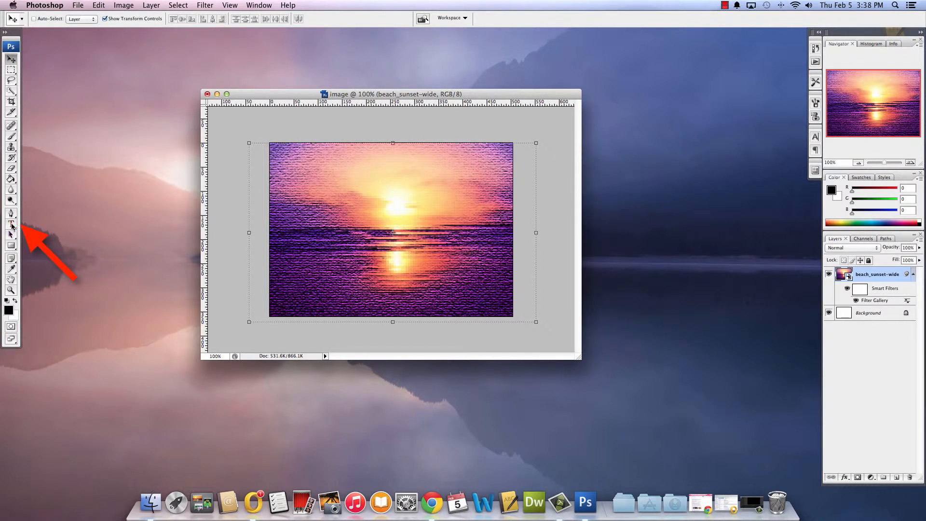
click(10, 223)
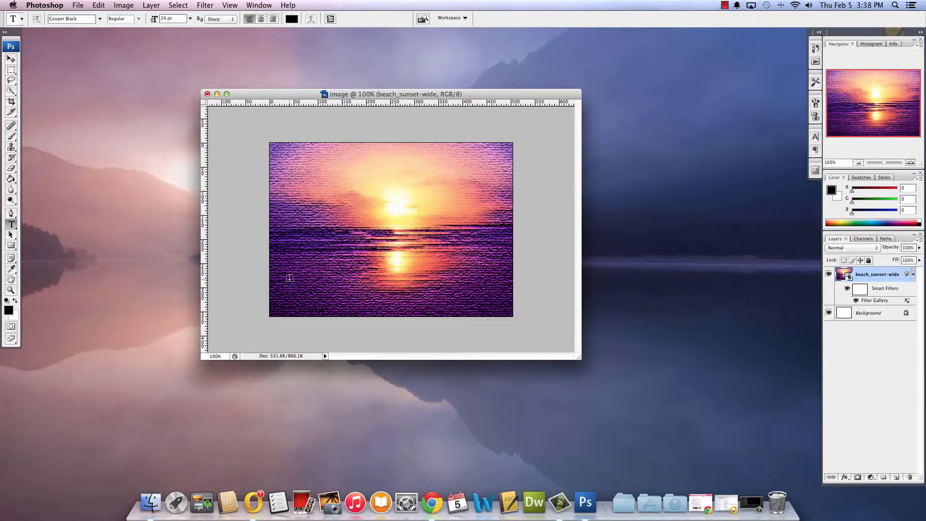
click(289, 278)
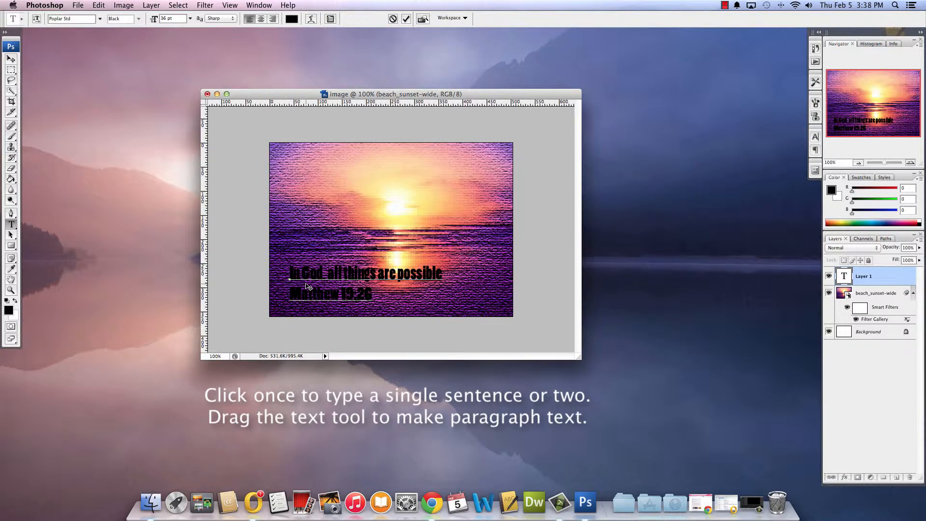
double_click(355, 295)
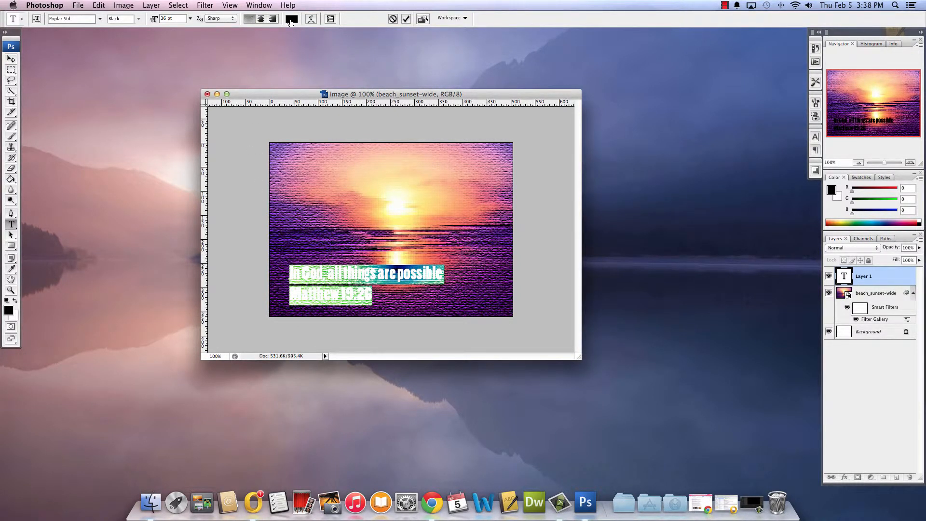
Recolour the caption light yellow (#ffe096), sampling from the sunset, and commit the edit.
click(291, 19)
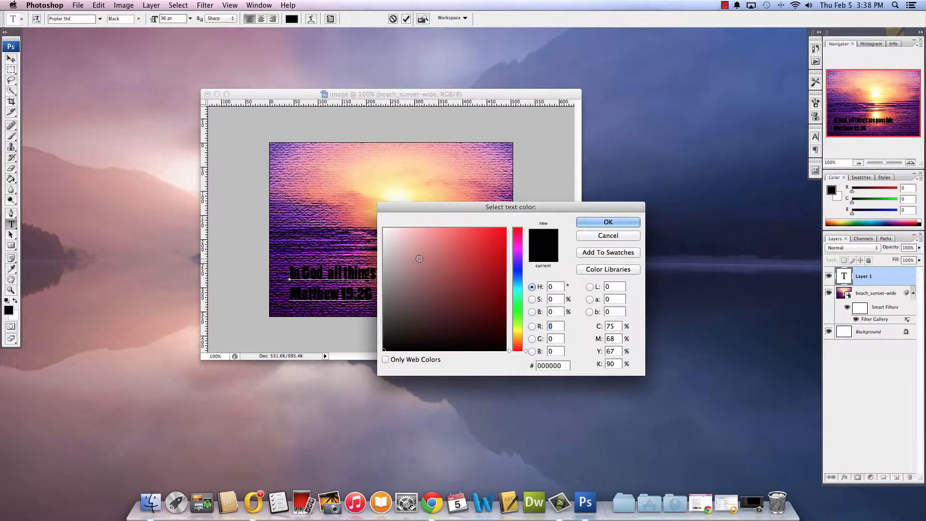
click(401, 238)
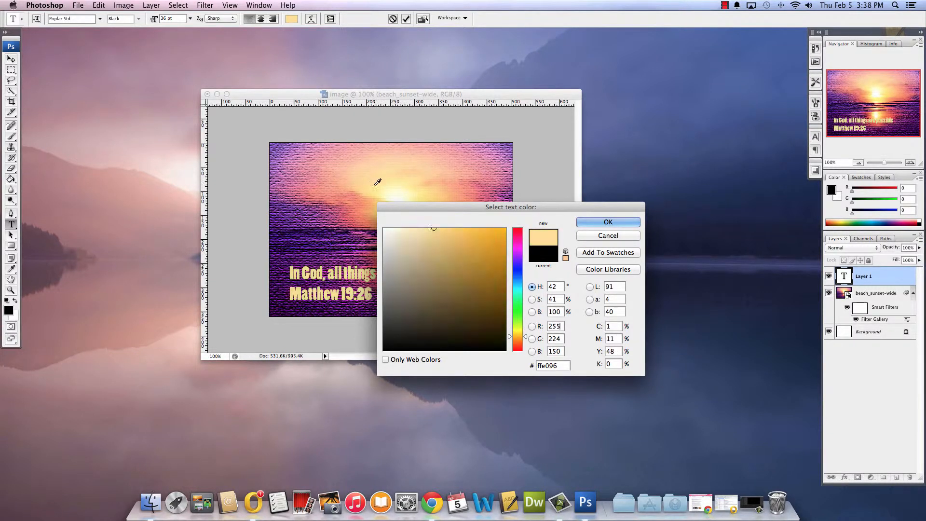
click(428, 228)
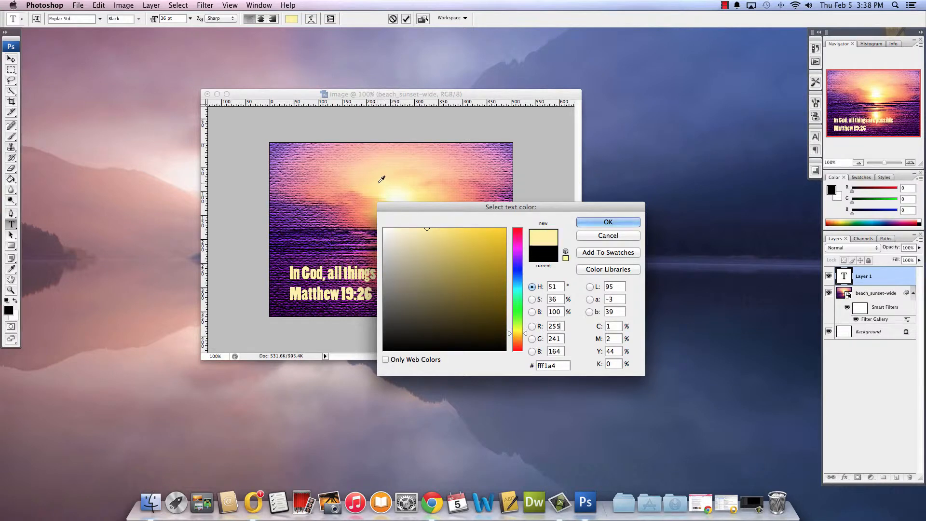
click(434, 228)
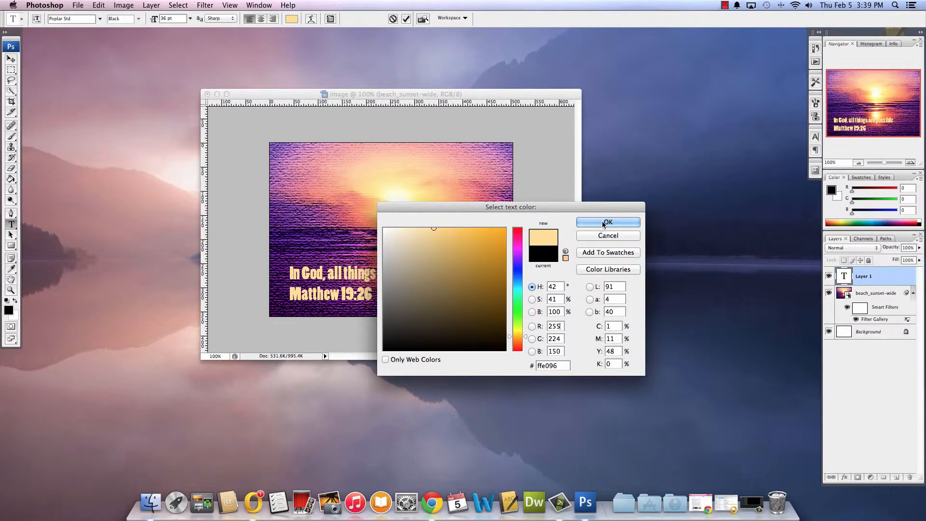
click(607, 222)
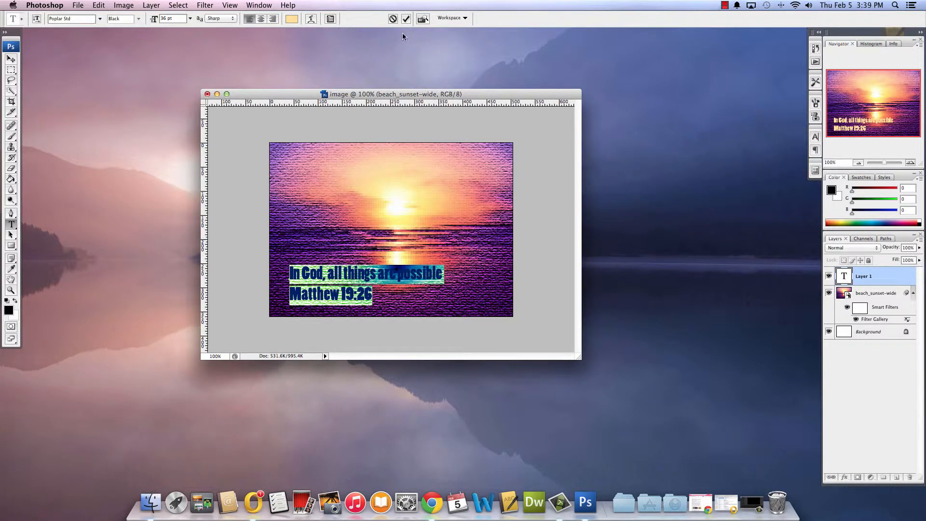
click(406, 19)
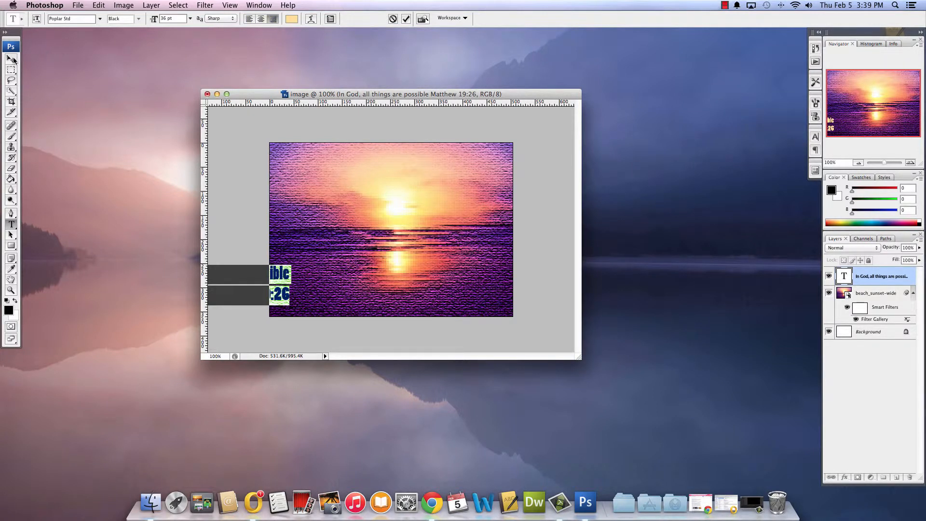
Right-align the caption in a condensed font with a smaller reference line and move it to the lower right.
click(10, 59)
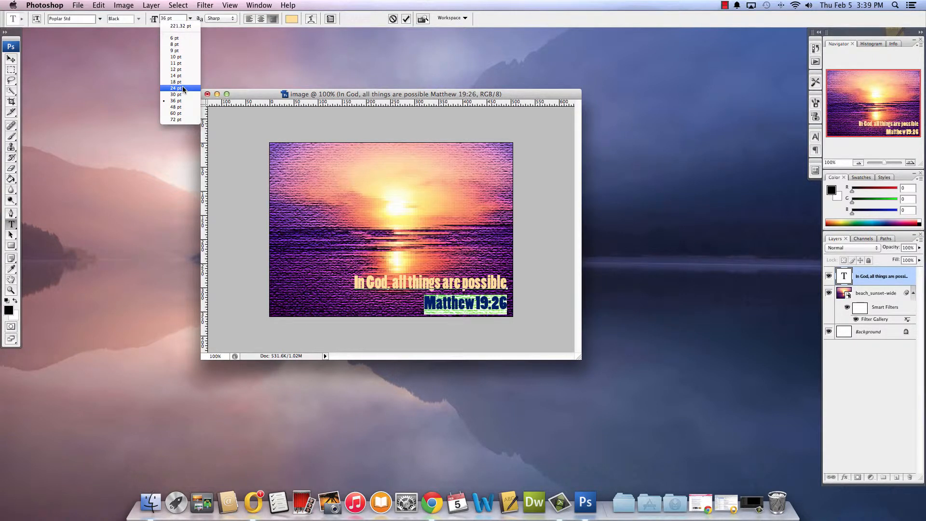
click(175, 88)
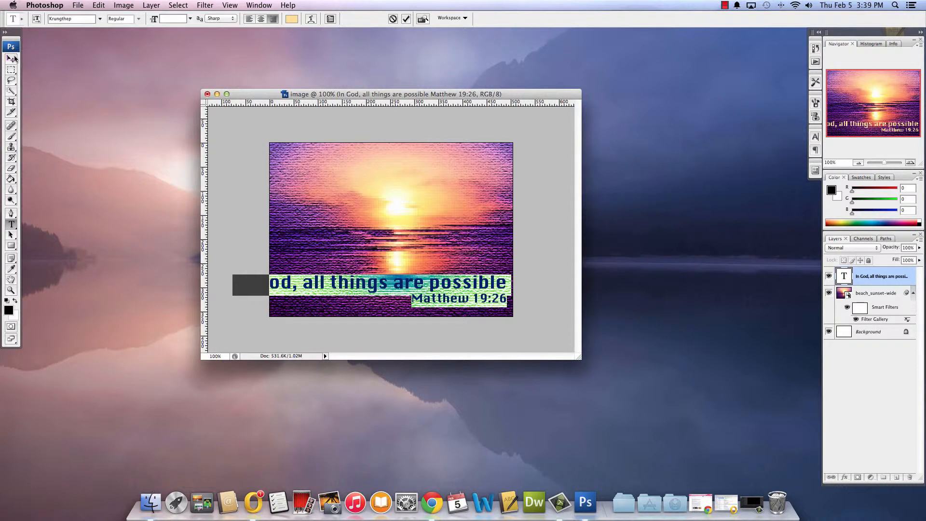
click(10, 59)
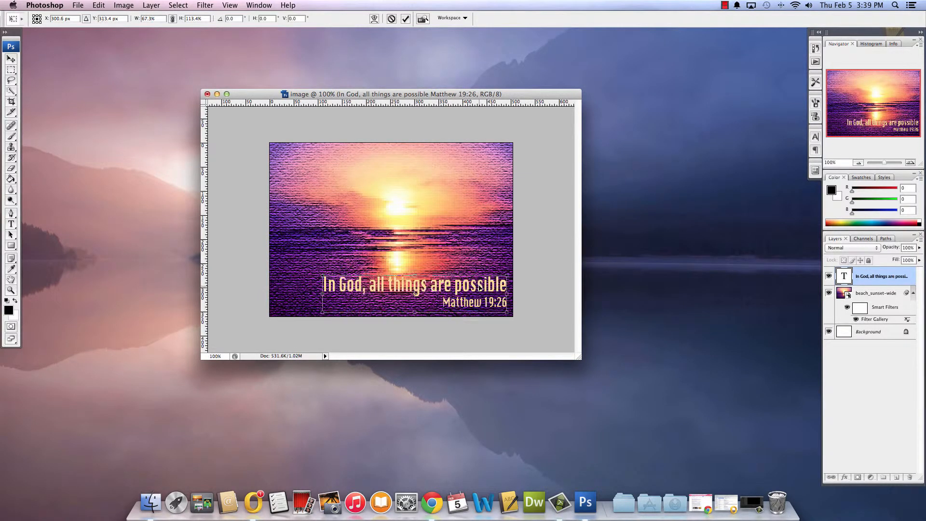
drag(414, 284, 414, 290)
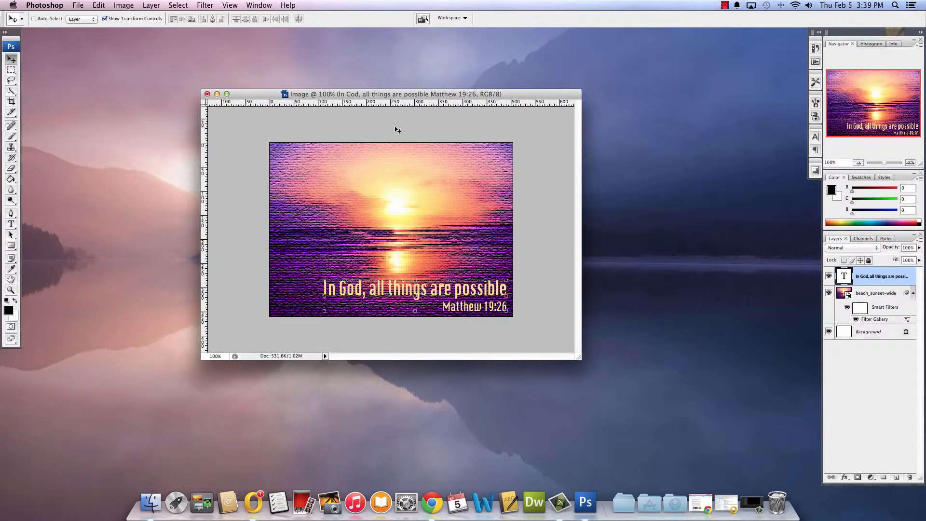
mouse_move(461, 271)
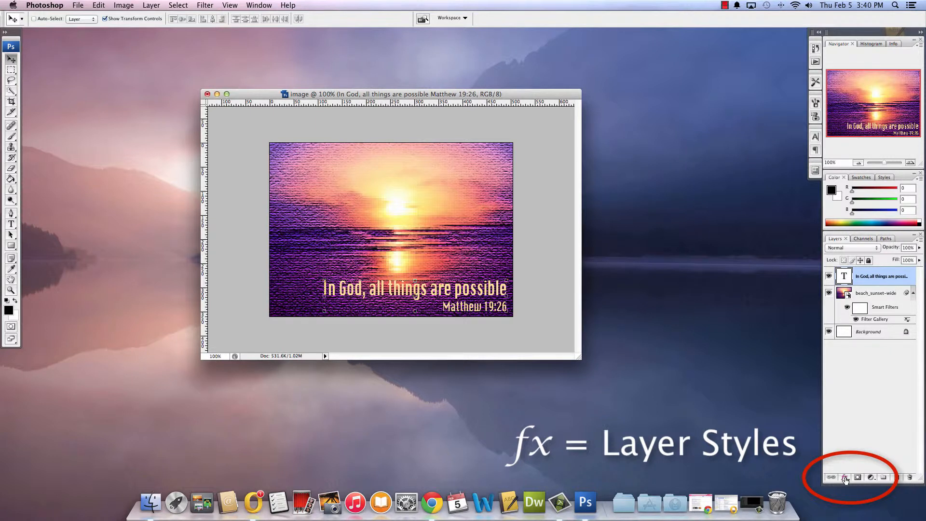
mouse_move(845, 477)
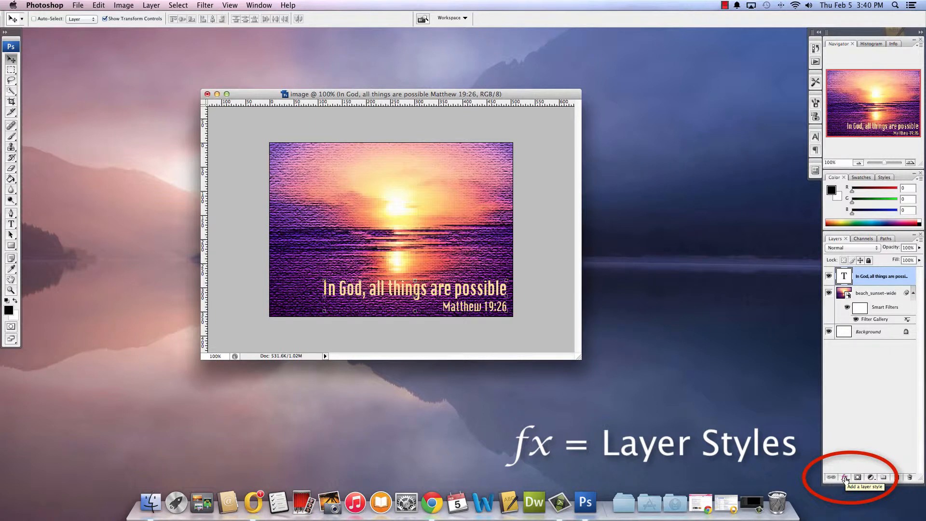
Show the layer style effects list for the caption layer via the fx button.
click(845, 477)
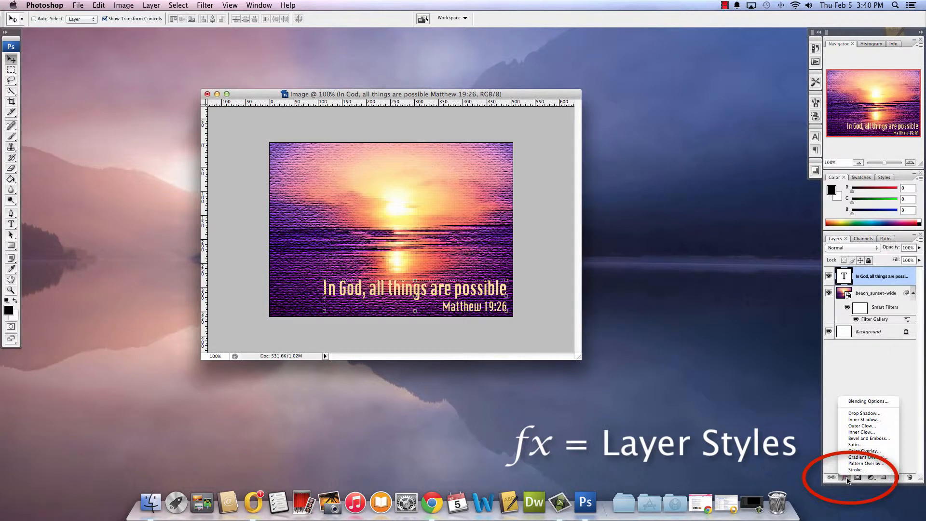
mouse_move(866, 402)
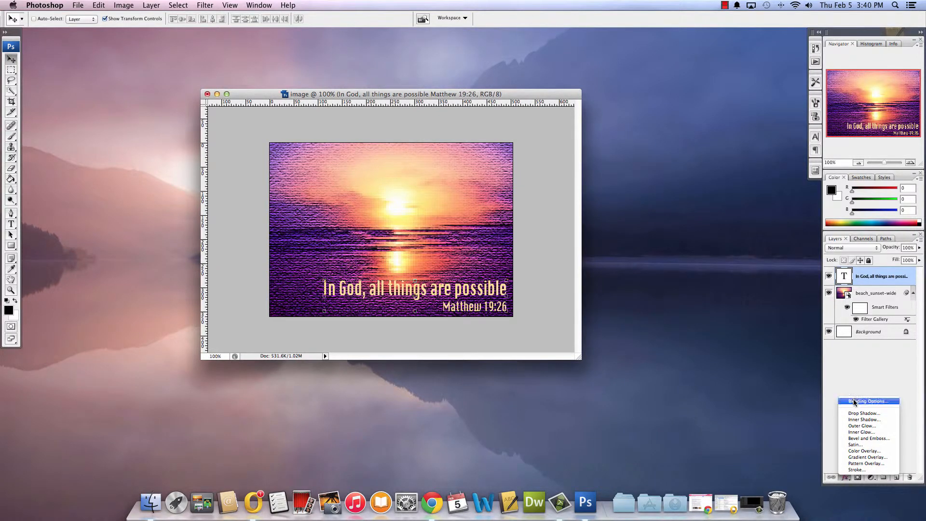
In the Layer Style dialog, try a drop shadow on the caption and reposition it behind the text.
click(868, 402)
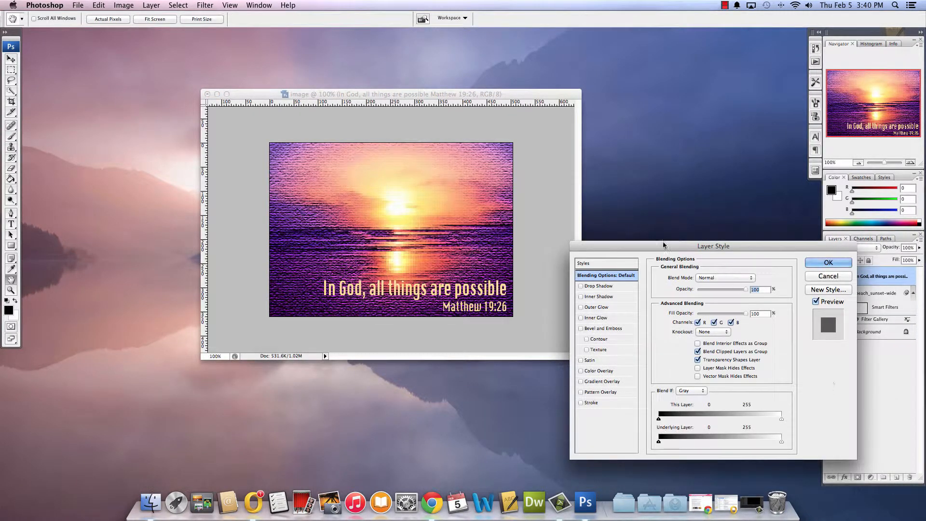
mouse_move(621, 442)
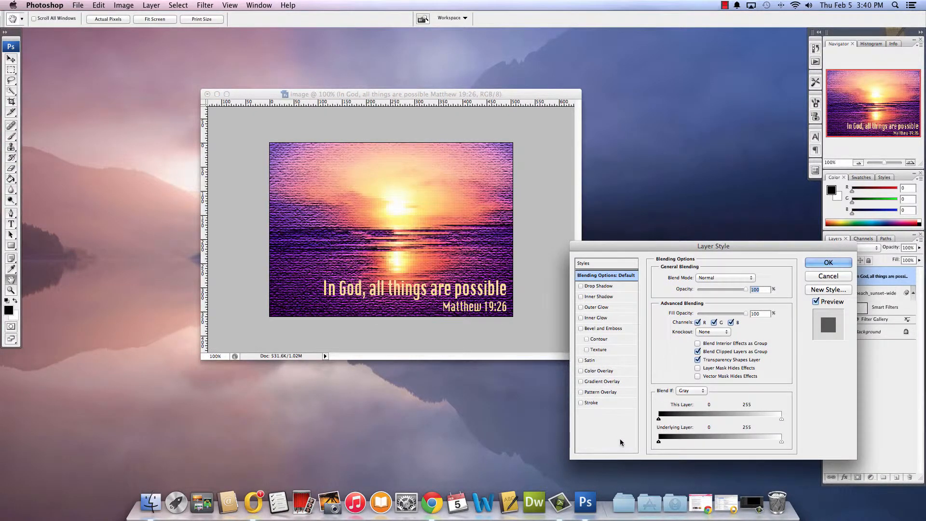
mouse_move(598, 286)
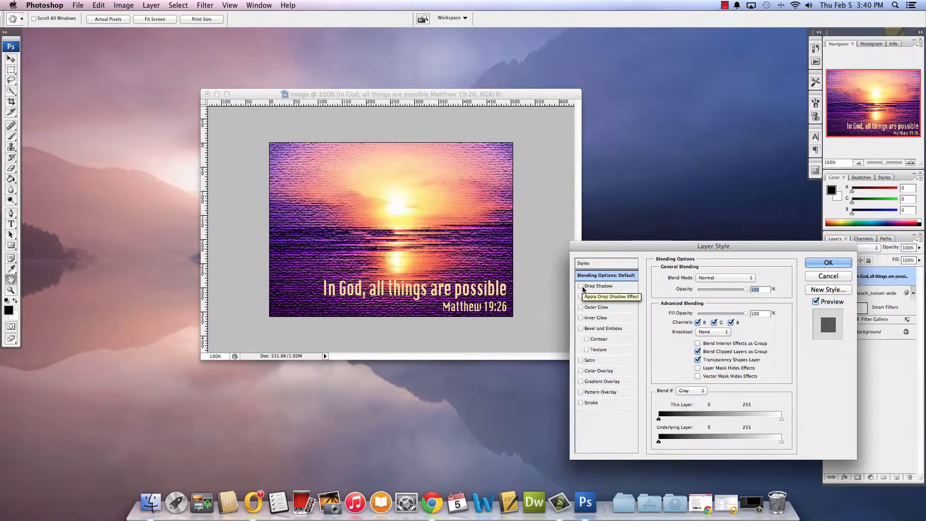
click(581, 286)
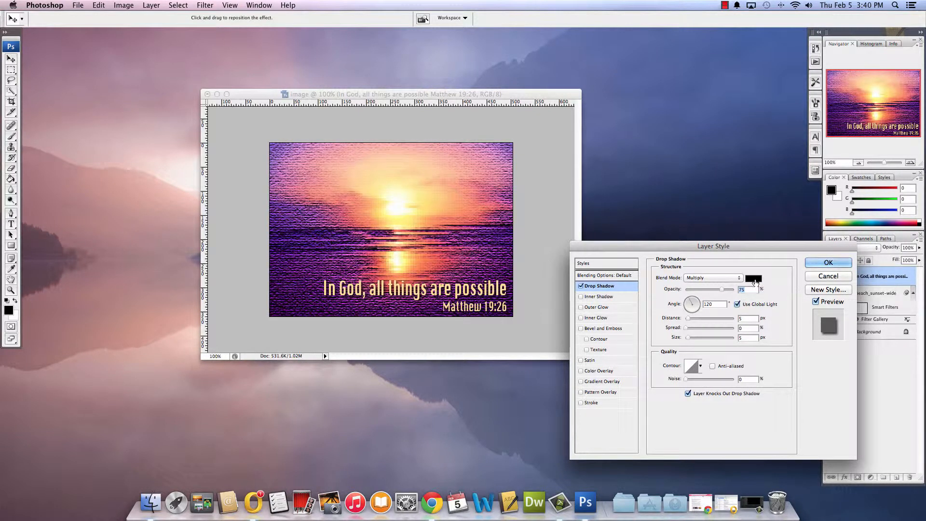
drag(685, 317, 712, 318)
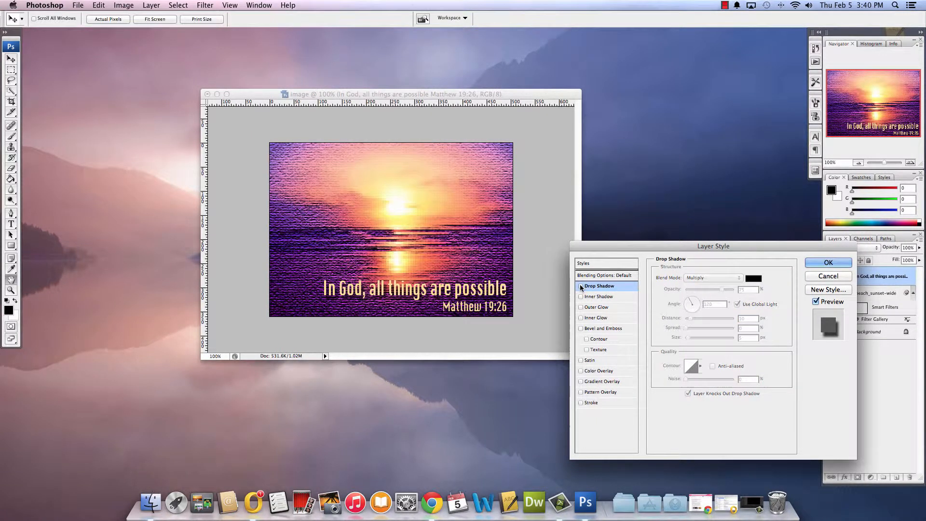
Try a pink outer glow with adjusted opacity, then switch it off in favour of an inner glow.
click(596, 306)
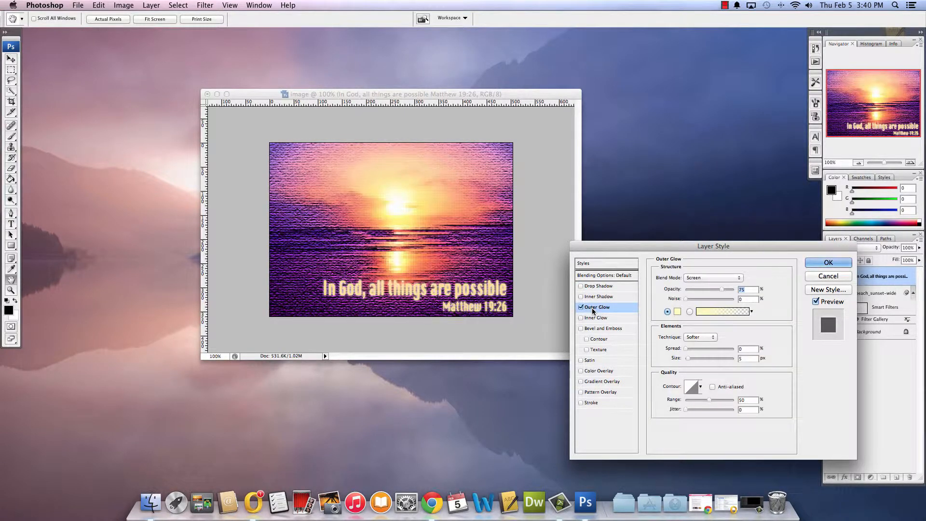
click(678, 312)
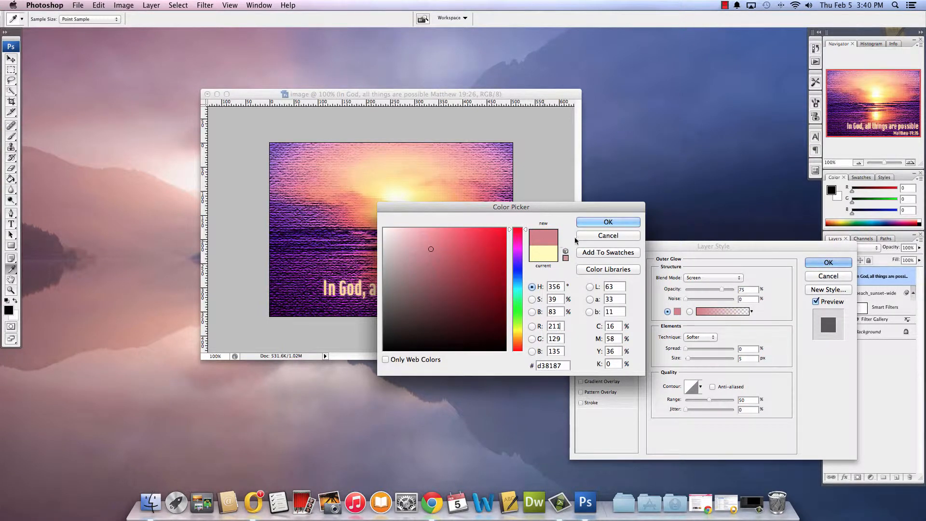
click(608, 222)
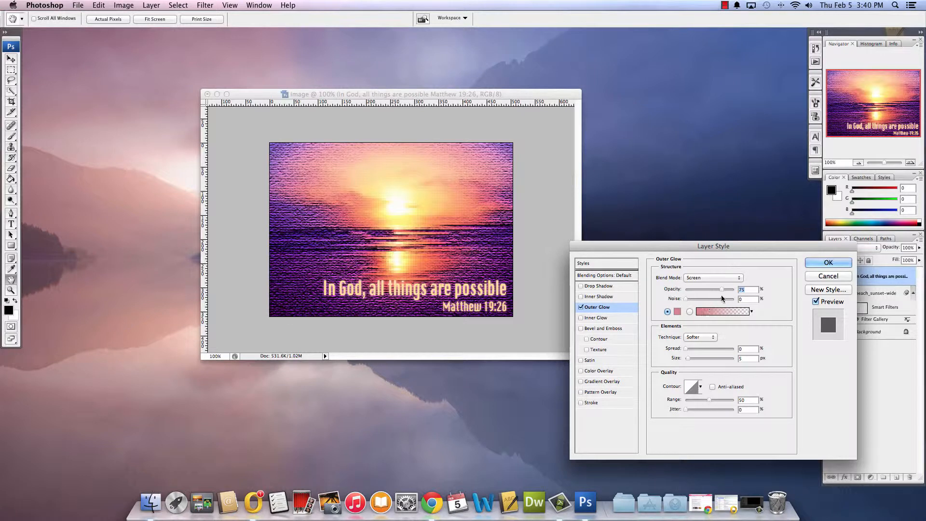
drag(733, 289, 714, 290)
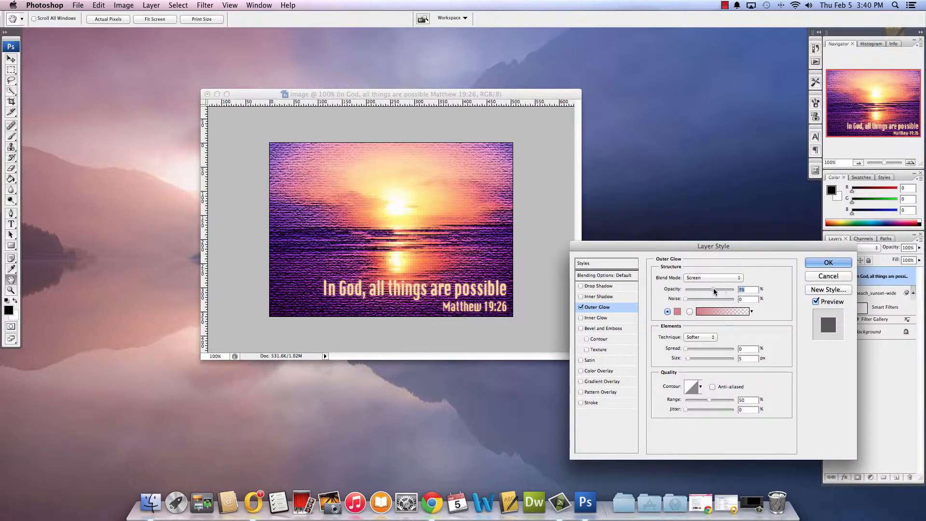
drag(715, 289, 722, 289)
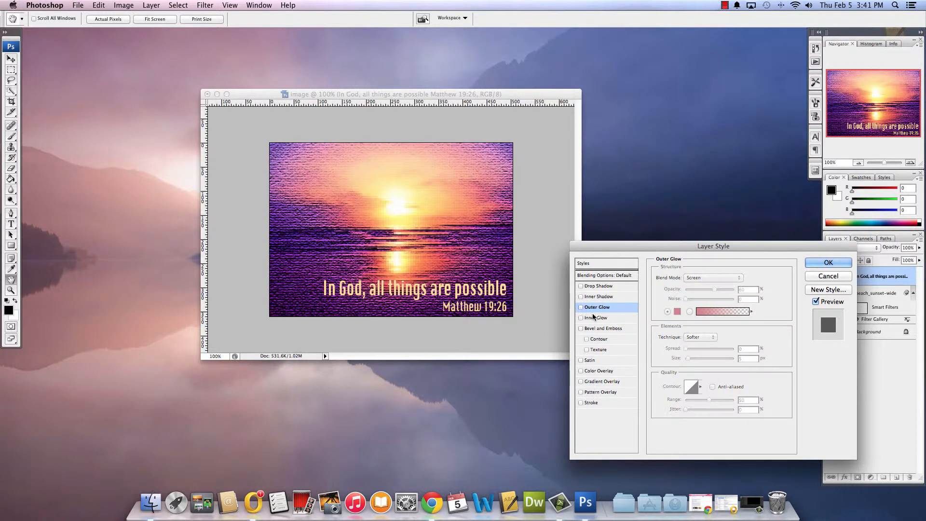
click(597, 317)
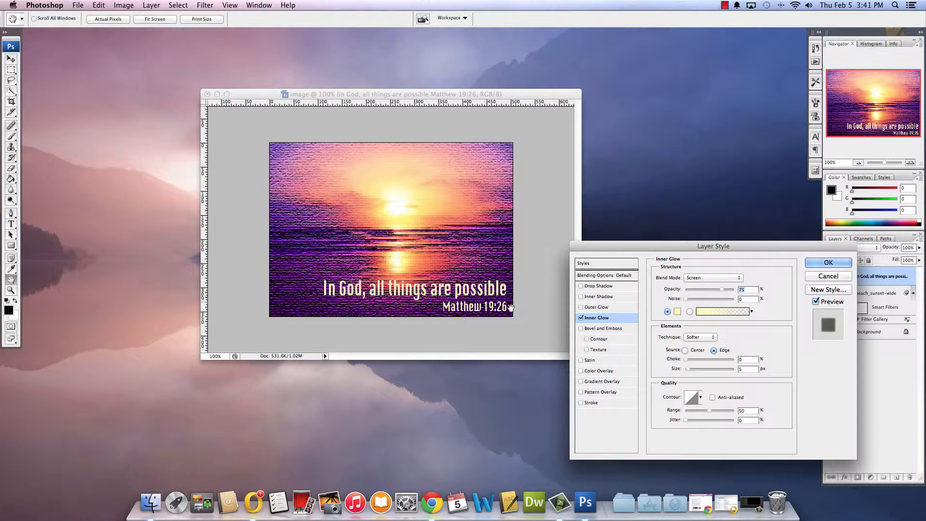
Remove the inner glow, try Bevel and Emboss with an adjusted contour range, then turn it off.
click(581, 328)
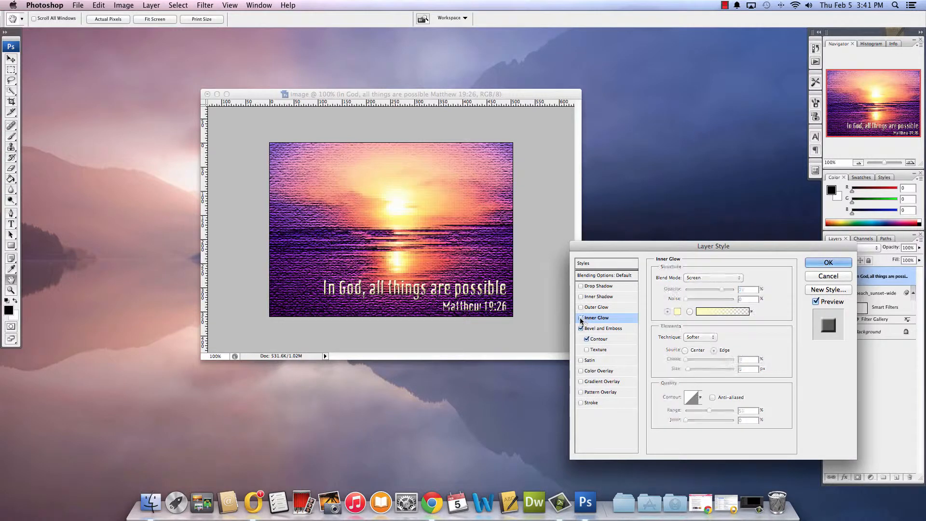
click(602, 328)
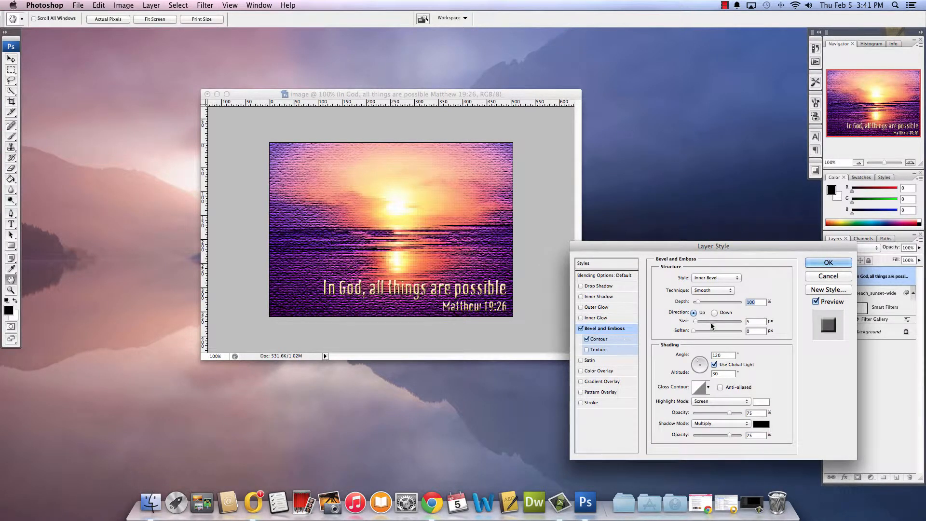
click(598, 339)
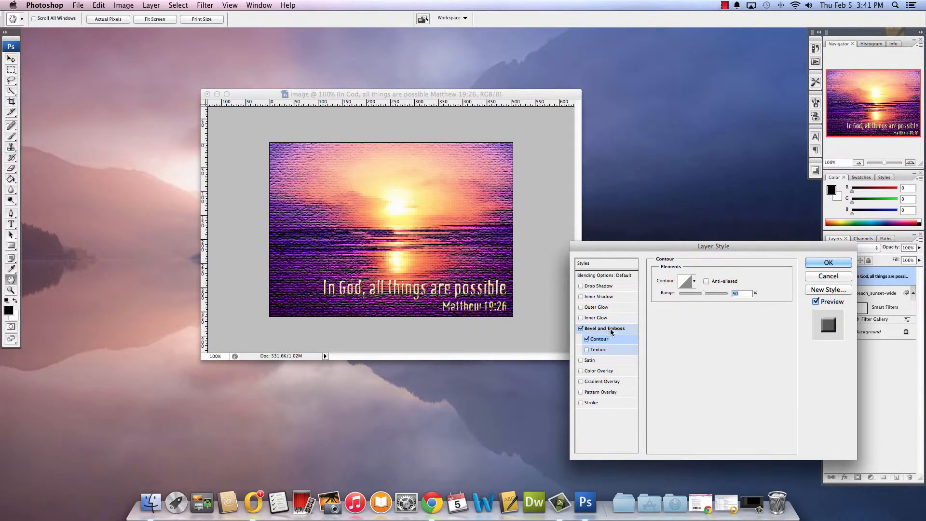
drag(704, 294, 715, 293)
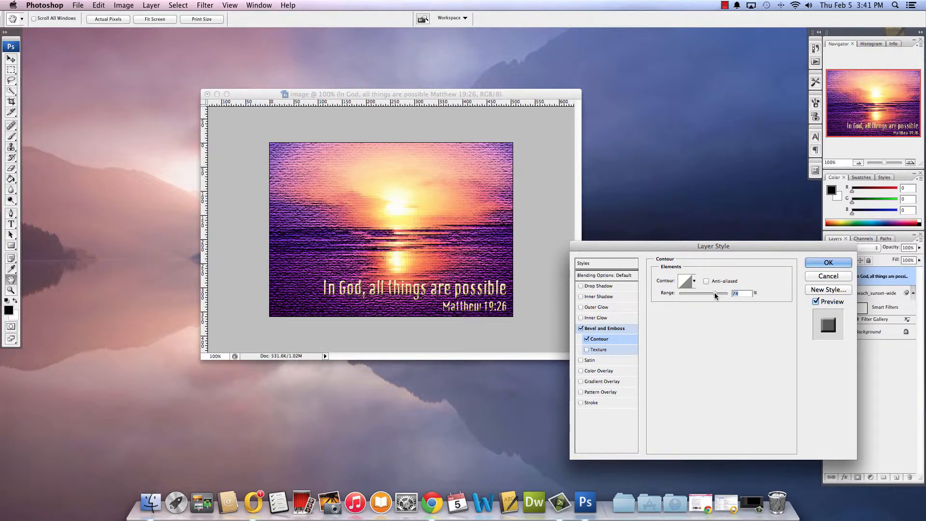
drag(715, 293, 724, 293)
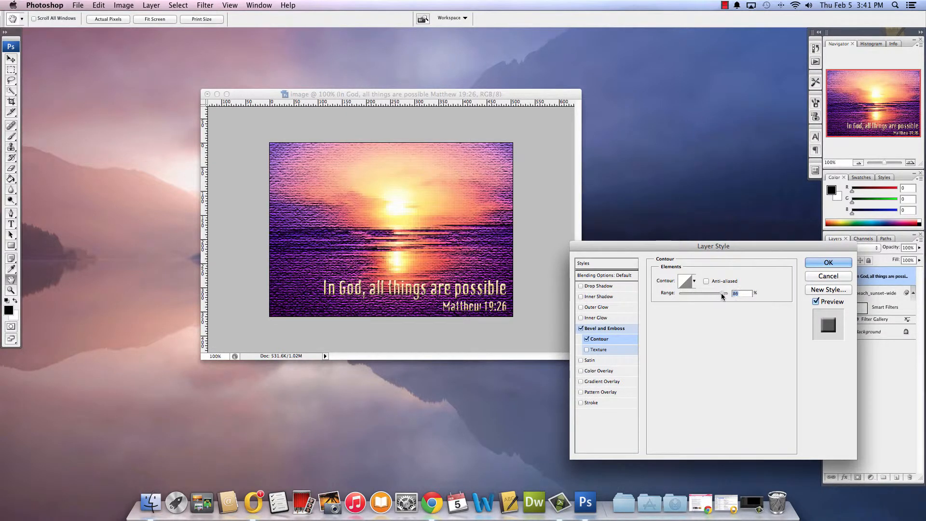
click(580, 328)
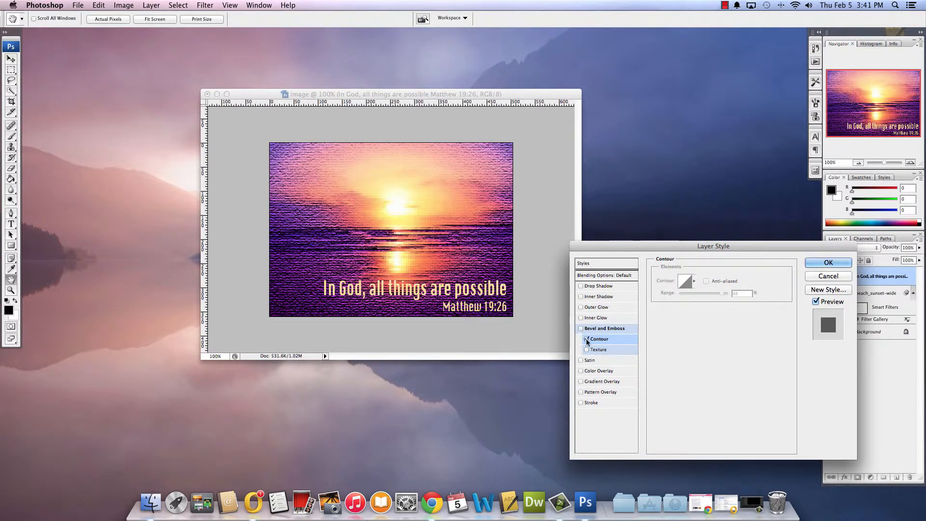
Add a Stroke effect to the text and choose a purple stroke colour.
click(590, 402)
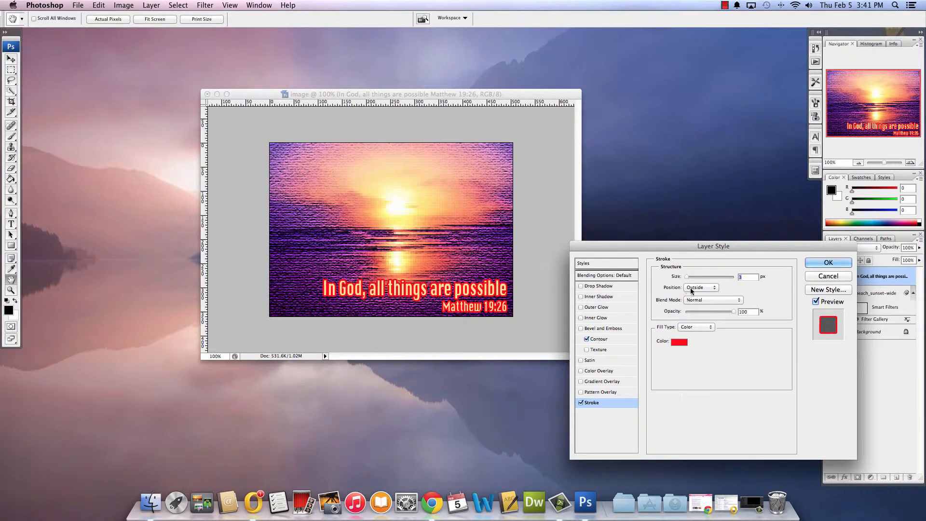
mouse_move(679, 341)
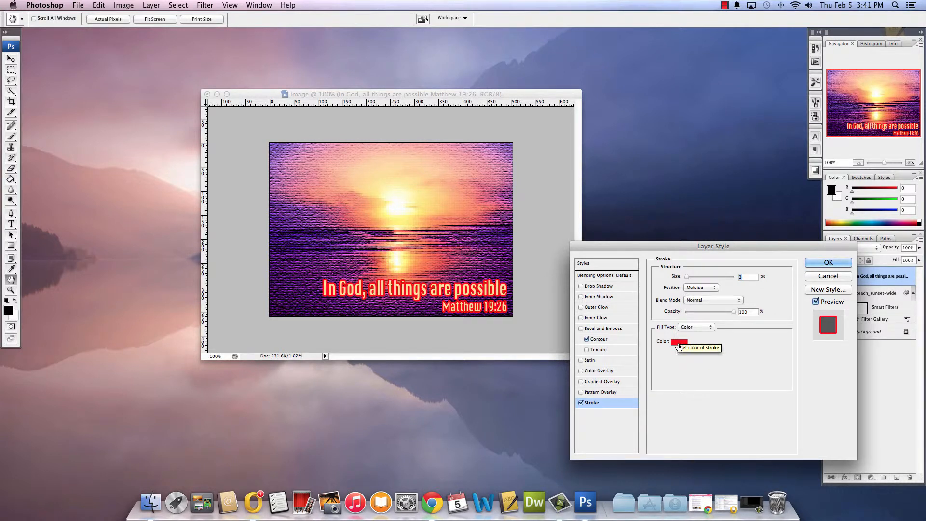
click(678, 341)
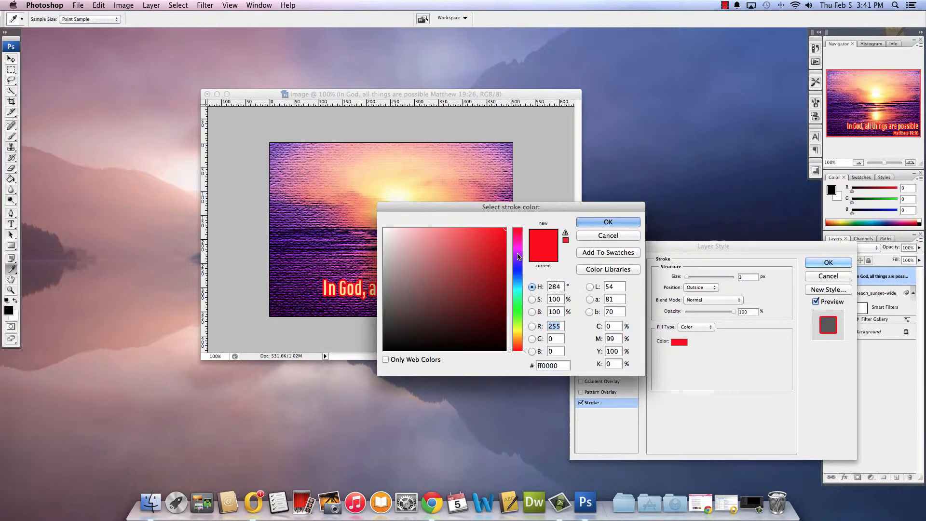
click(608, 222)
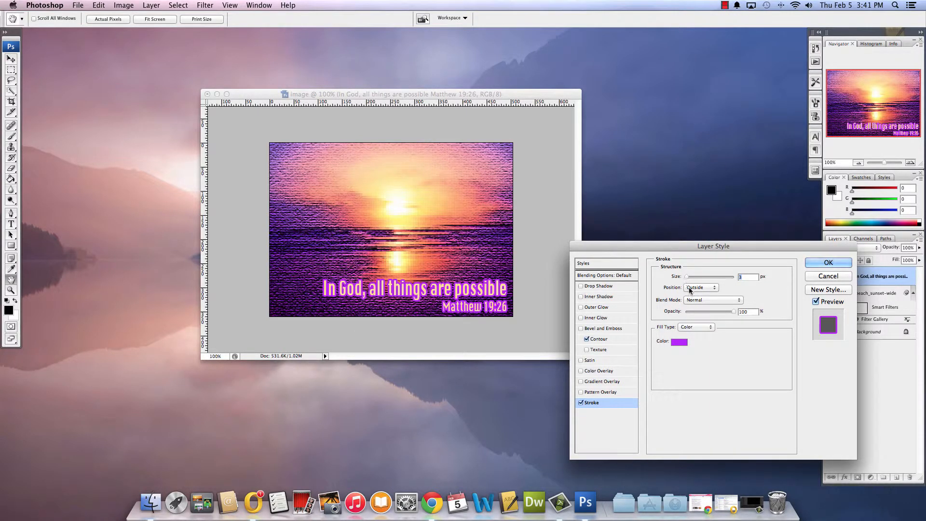
Set the stroke position to Inside, then back to Outside, and clear the leftover Contour option.
click(702, 288)
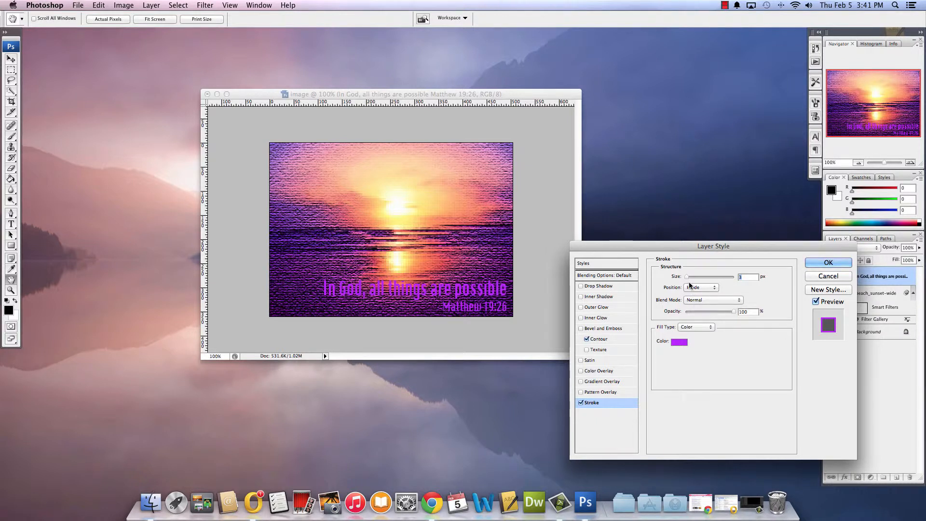
click(702, 288)
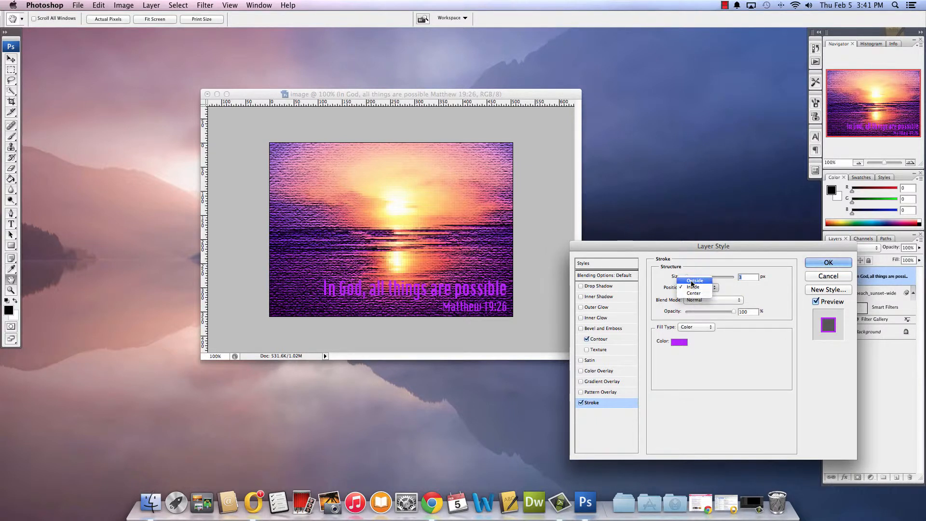
click(694, 281)
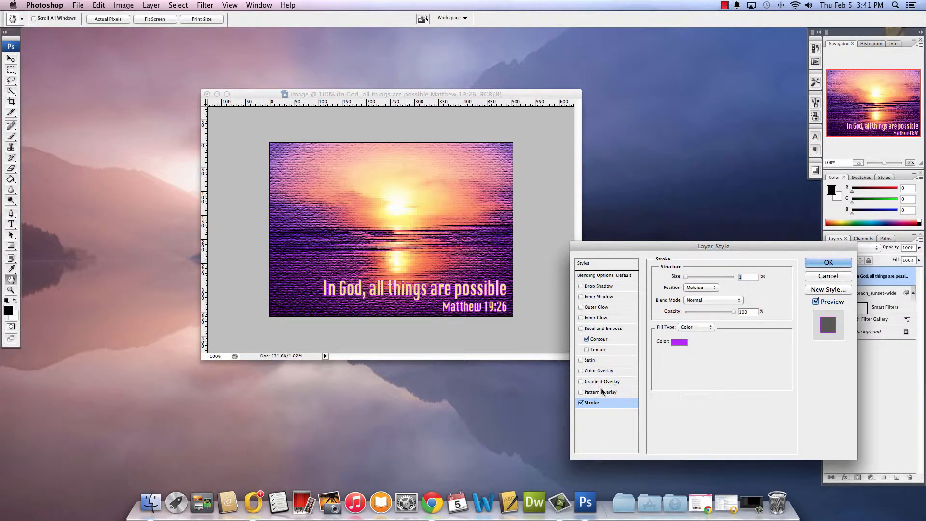
mouse_move(599, 339)
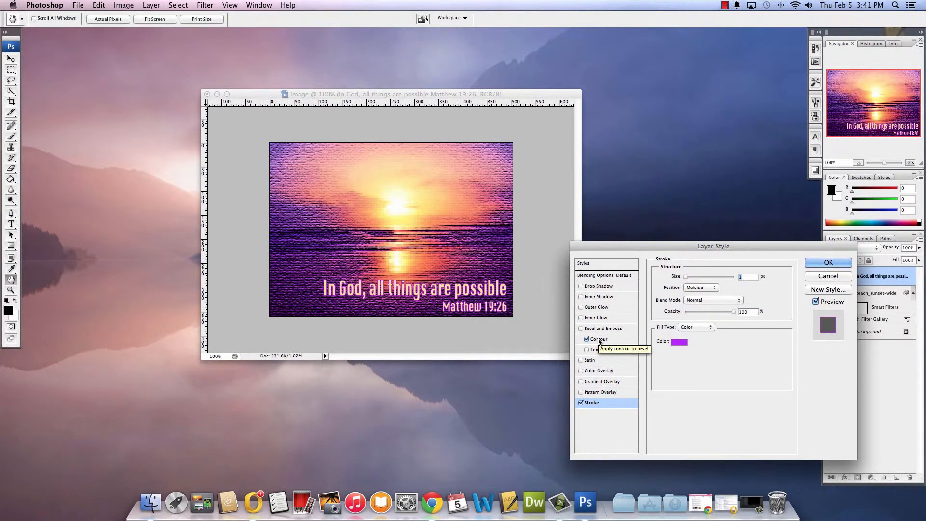
click(828, 263)
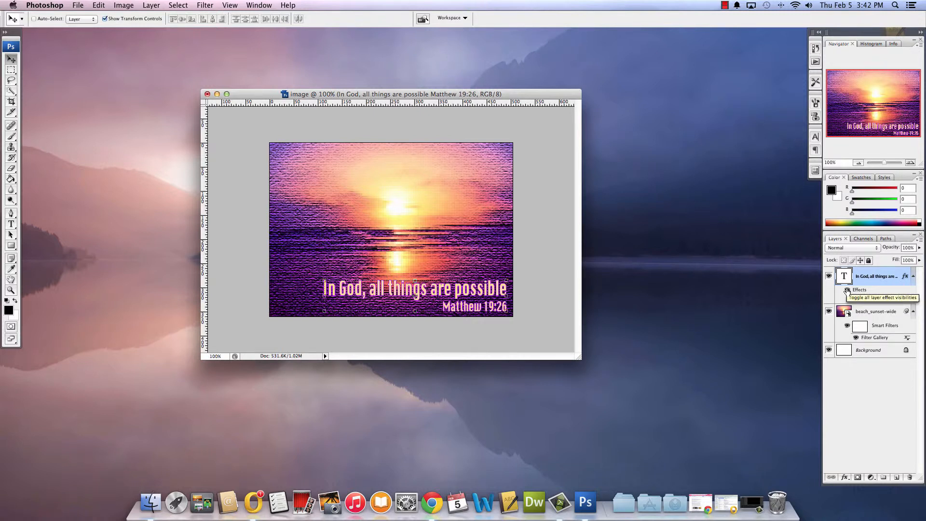
Expand the text layer's effects, toggle the photo's Filter Gallery visibility off and on, then hide the Stroke effect.
click(837, 290)
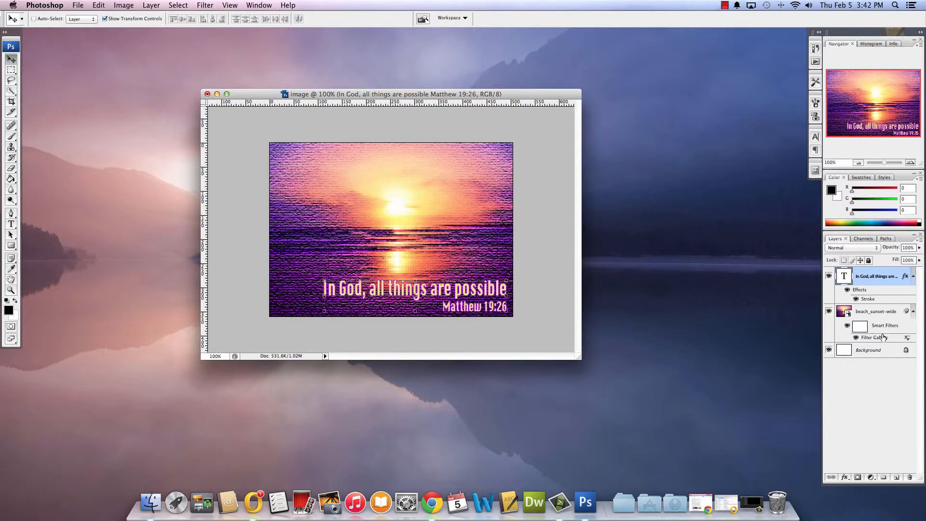
click(830, 337)
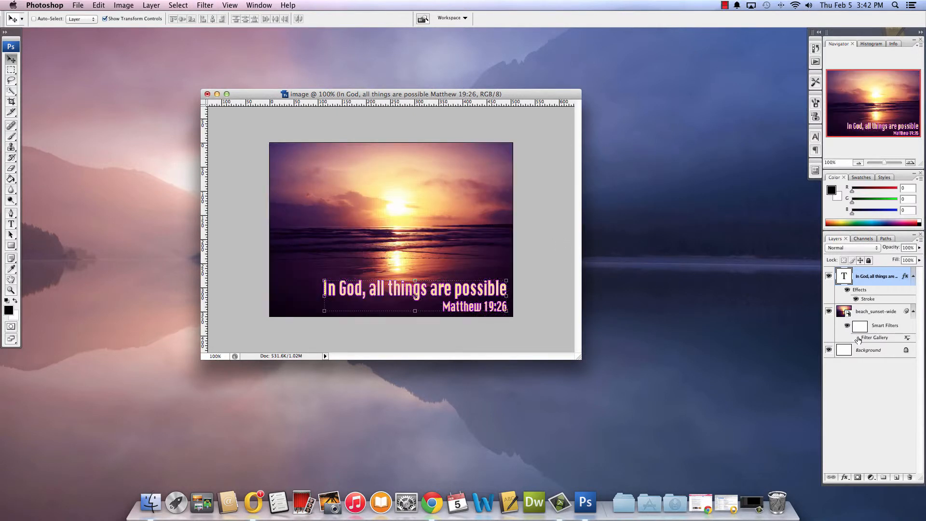
click(856, 338)
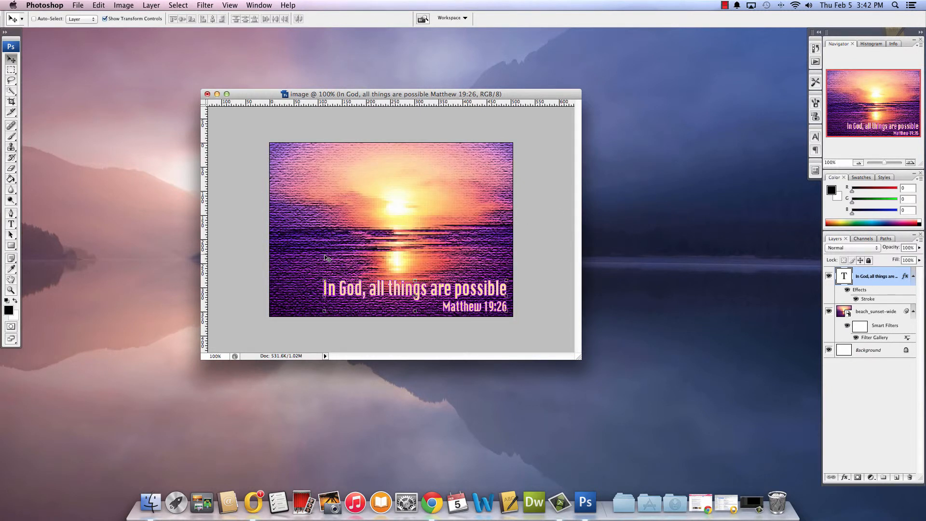
mouse_move(859, 299)
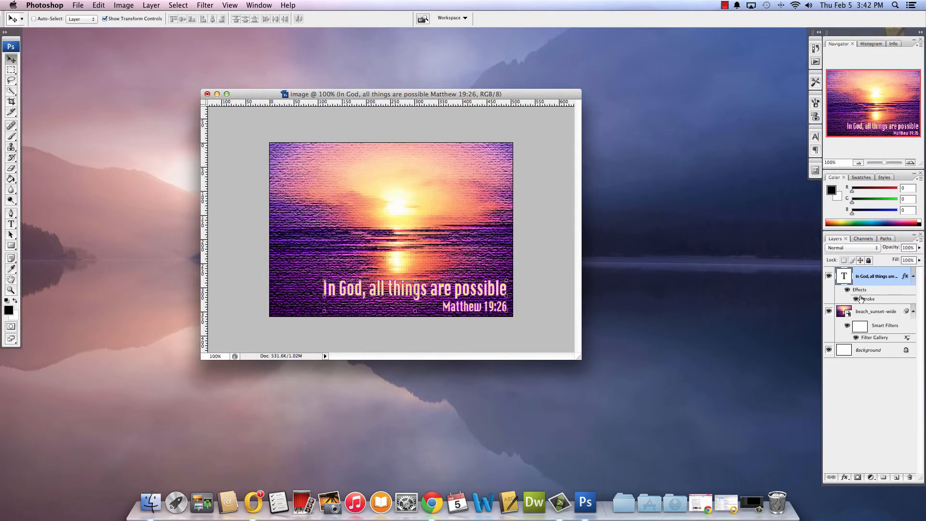
click(831, 299)
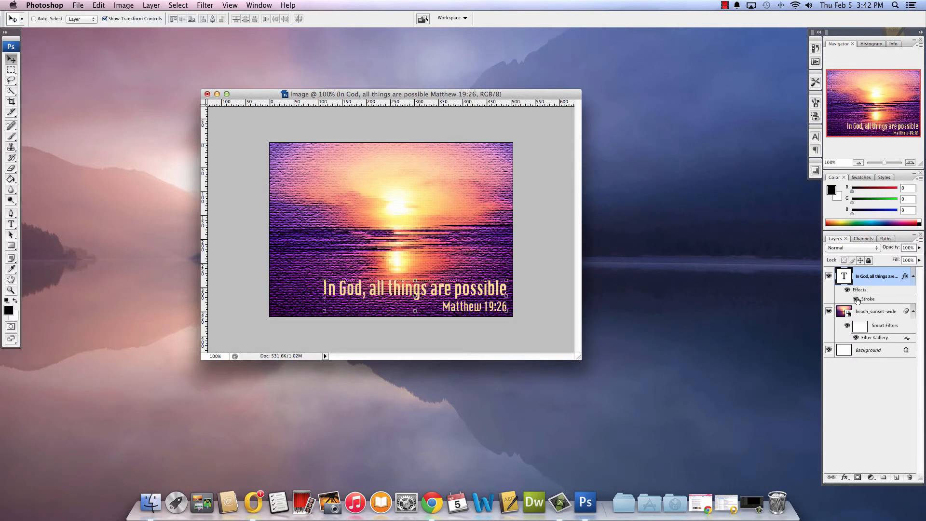